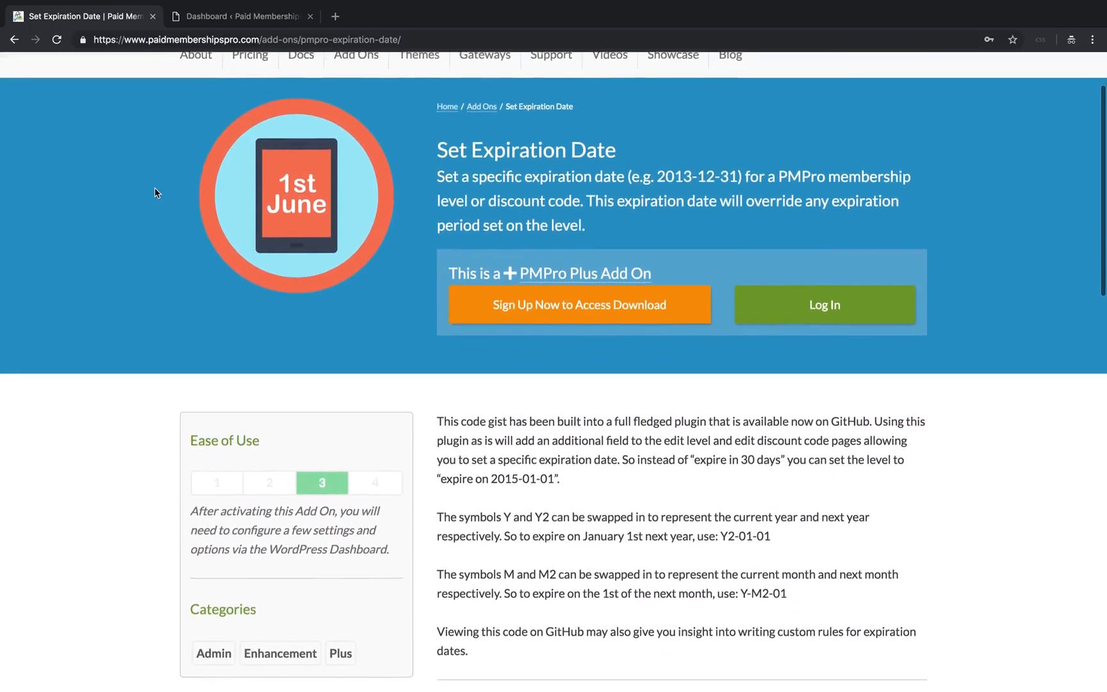
- Switch to the WordPress dashboard and open the Memberships > Add Ons list
{"action": "scroll", "scroll_direction": "down", "scroll_amount": 3}
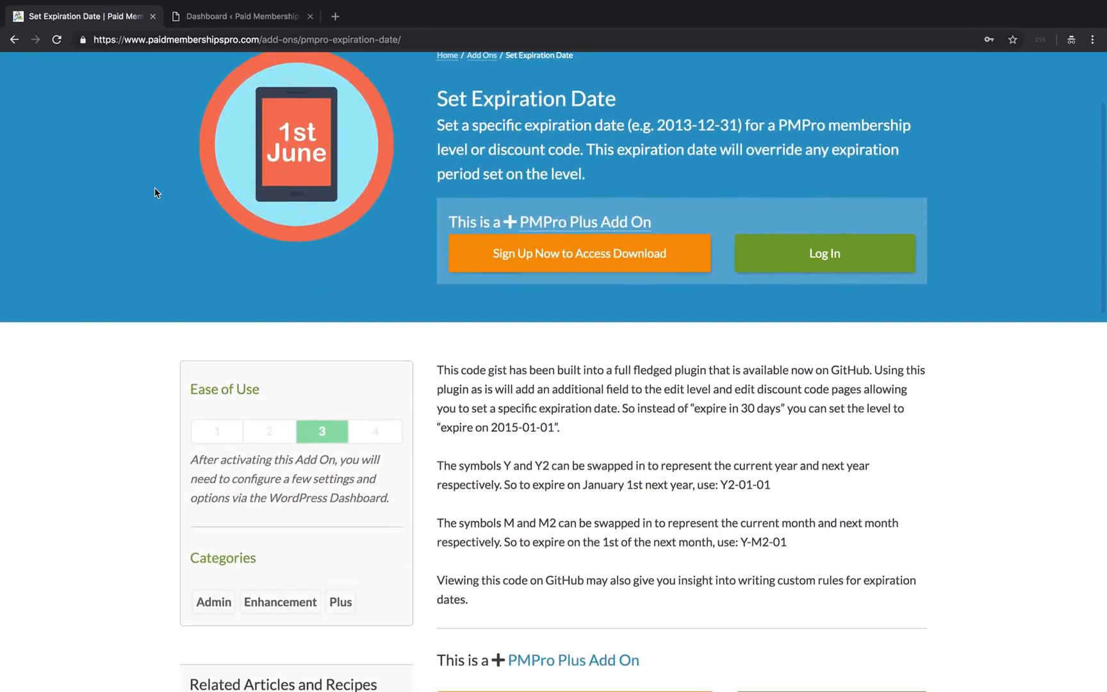
{"action": "scroll", "scroll_direction": "down", "scroll_amount": 3}
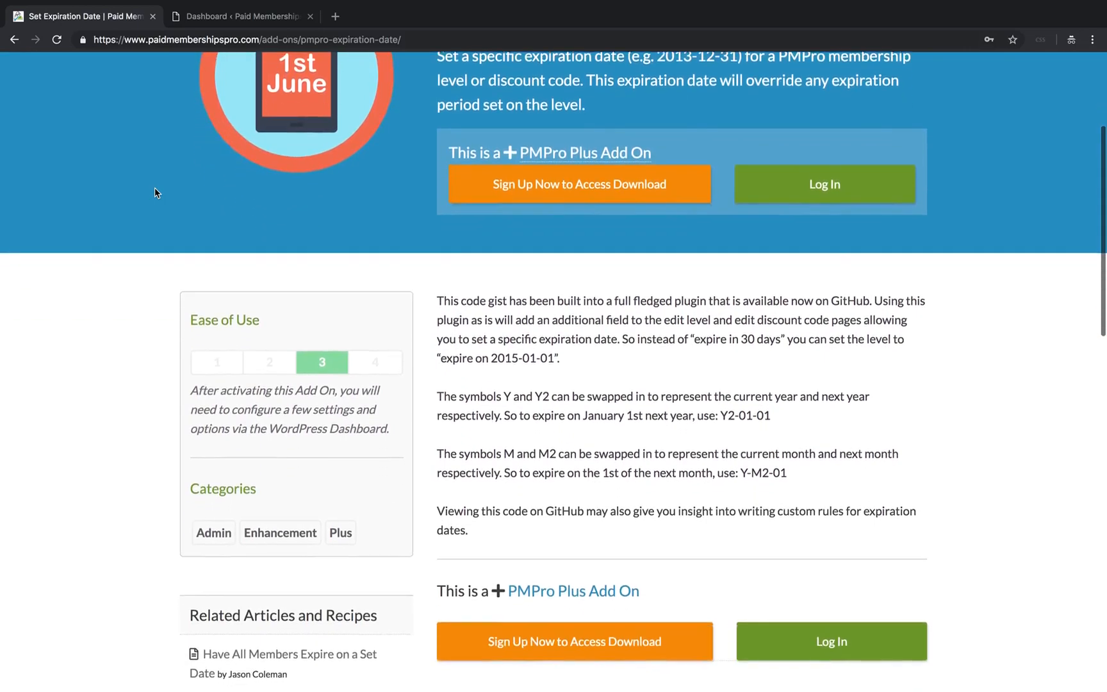
{"action": "scroll", "scroll_direction": "down", "scroll_amount": 3}
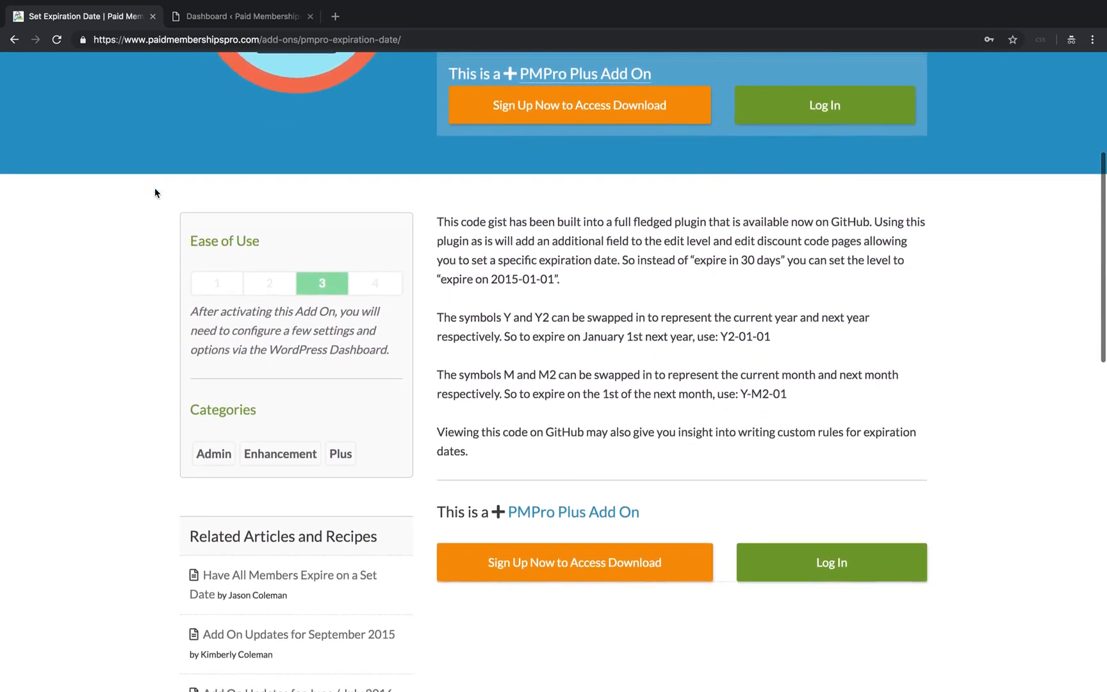
{"action": "scroll", "scroll_direction": "down", "scroll_amount": 3}
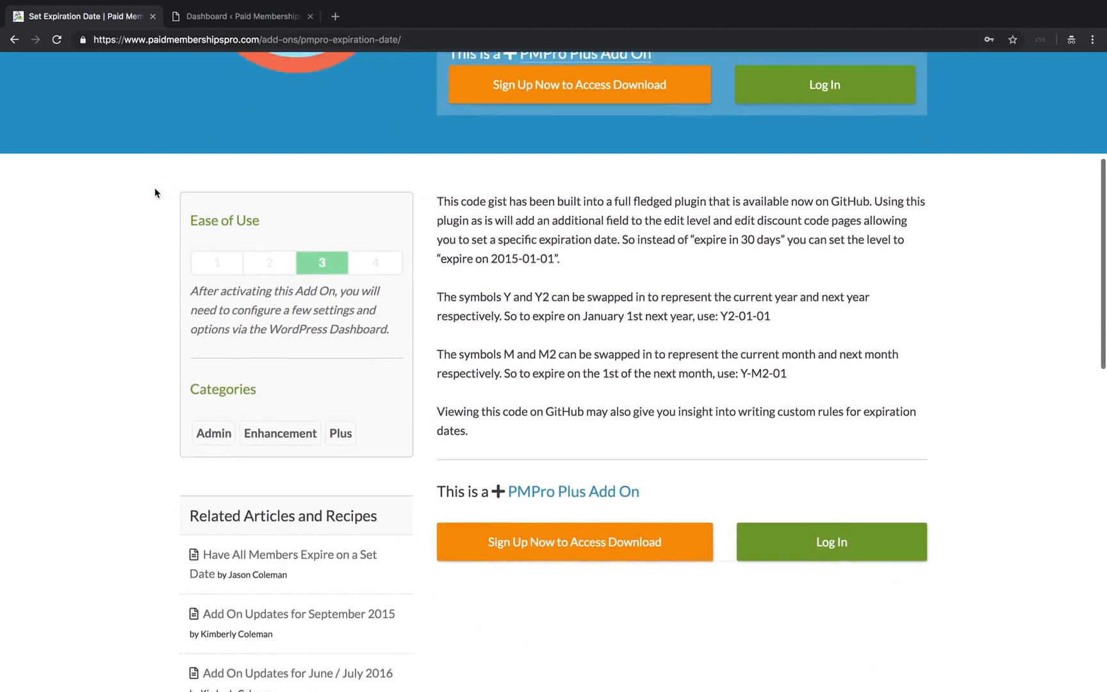
{"action": "scroll", "scroll_direction": "down", "scroll_amount": 3}
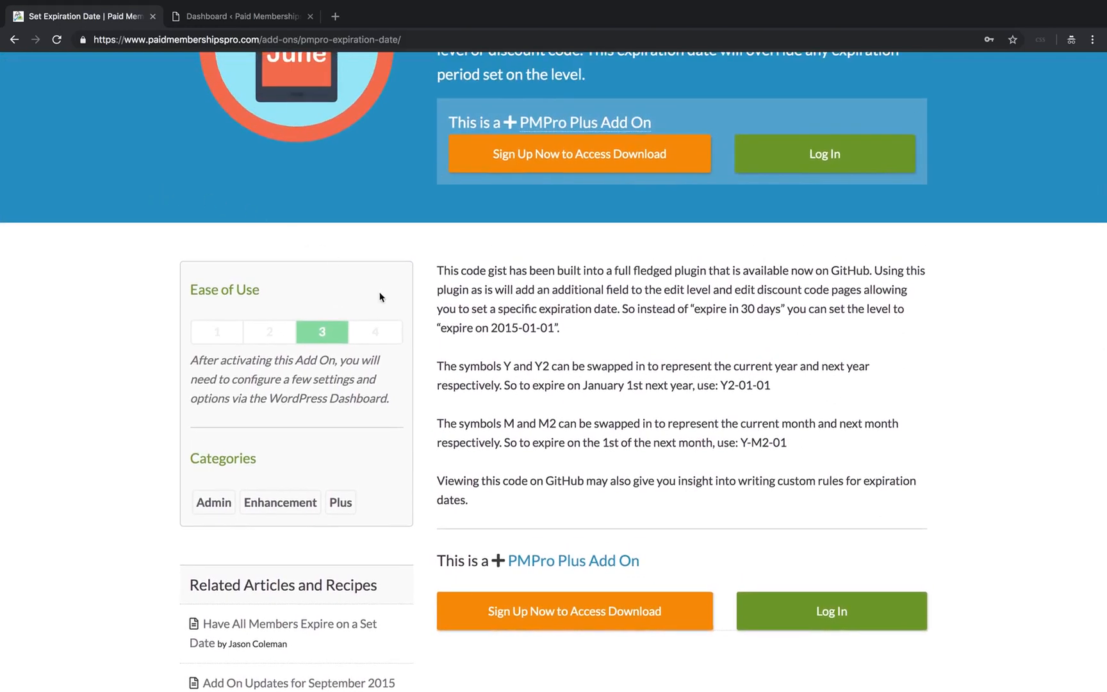
{"action": "mouse_move", "coordinate": [429, 292]}
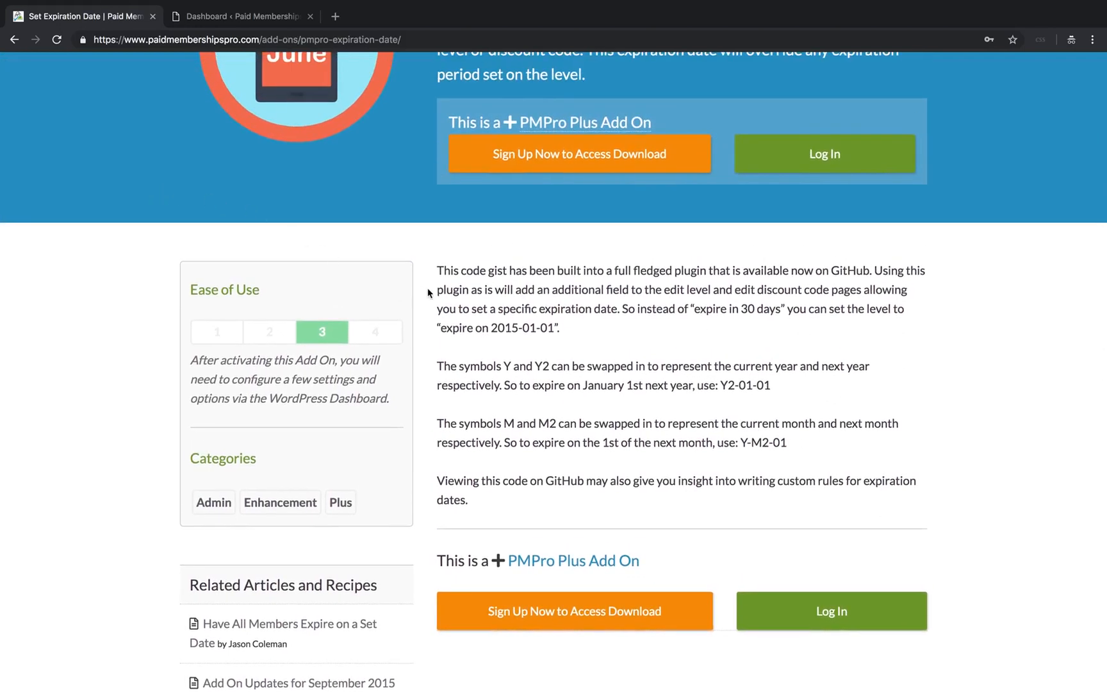
{"action": "mouse_move", "coordinate": [428, 376]}
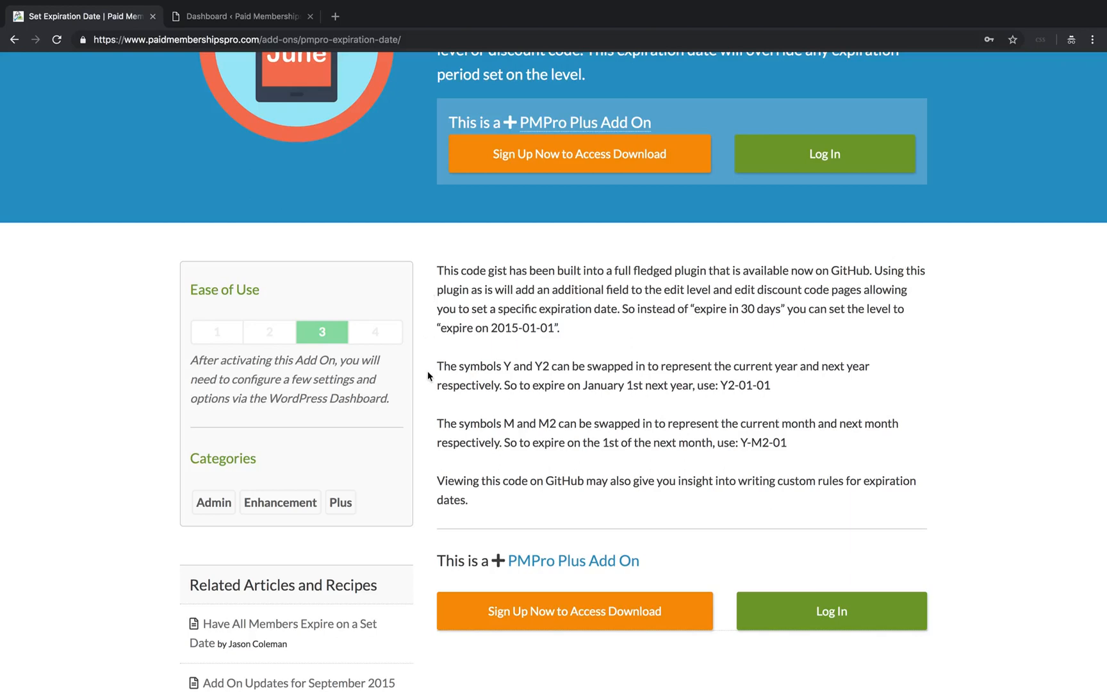
{"action": "mouse_move", "coordinate": [427, 390]}
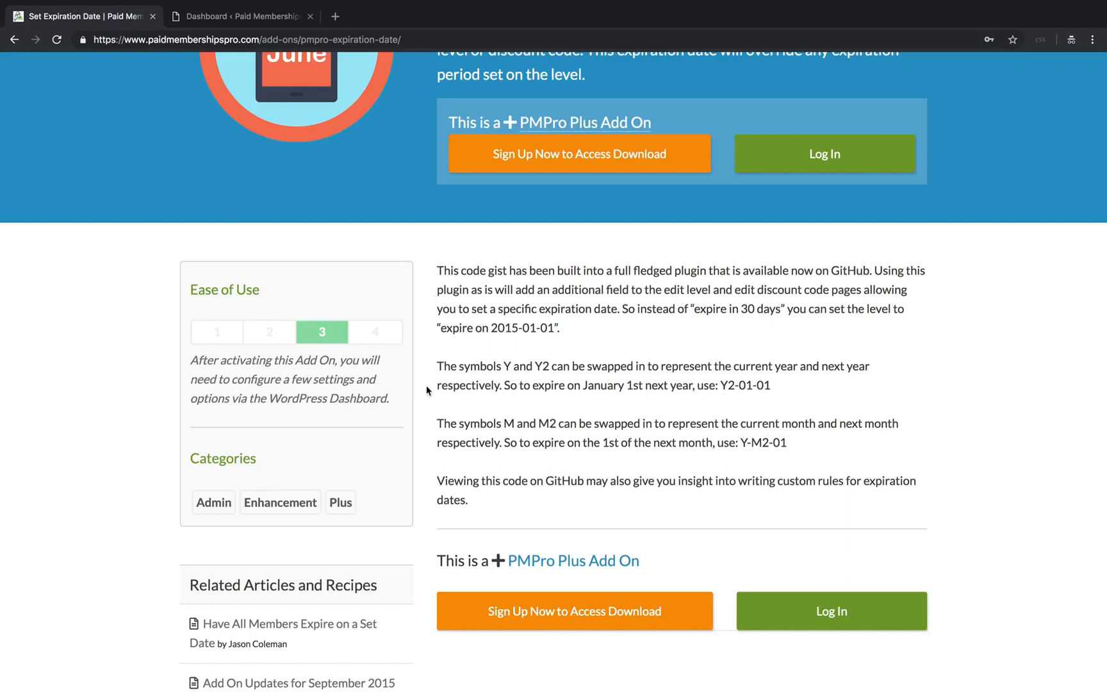
{"action": "left_click", "coordinate": [244, 16]}
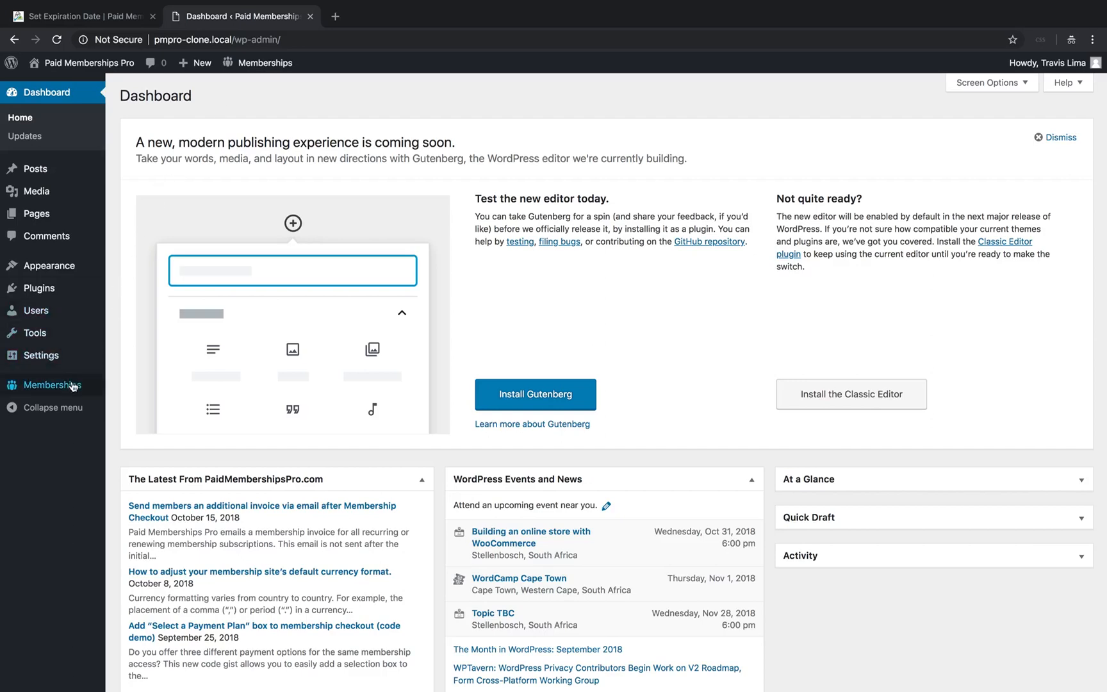
{"action": "left_click", "coordinate": [131, 480]}
{"action": "type", "text": "set expira"}
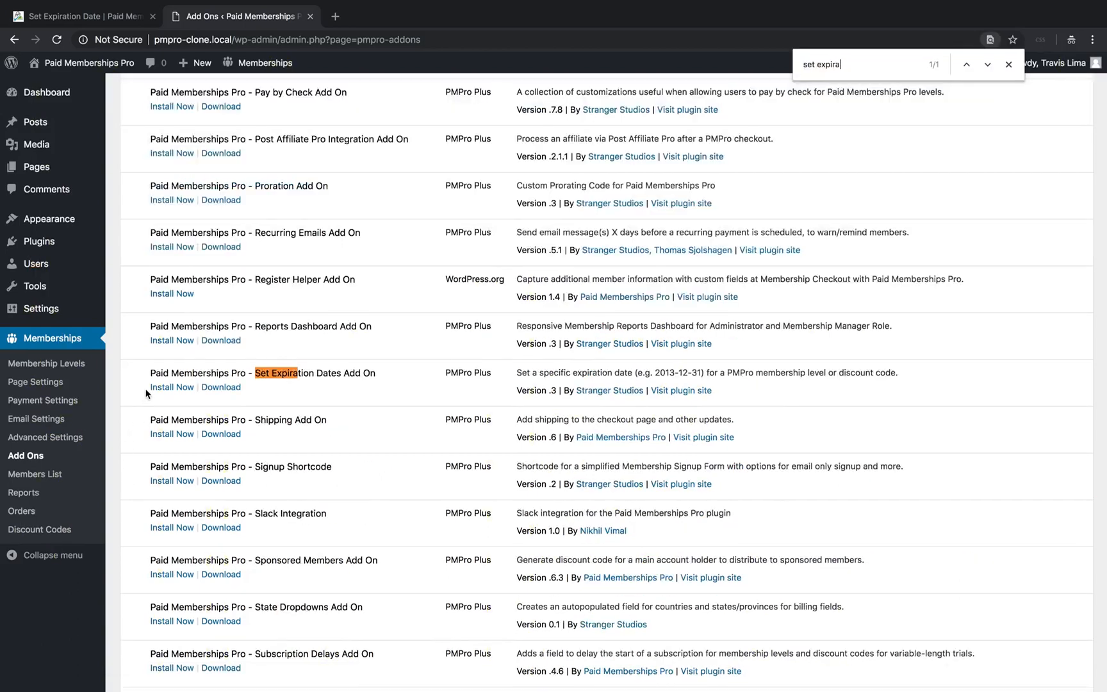
{"action": "mouse_move", "coordinate": [348, 388]}
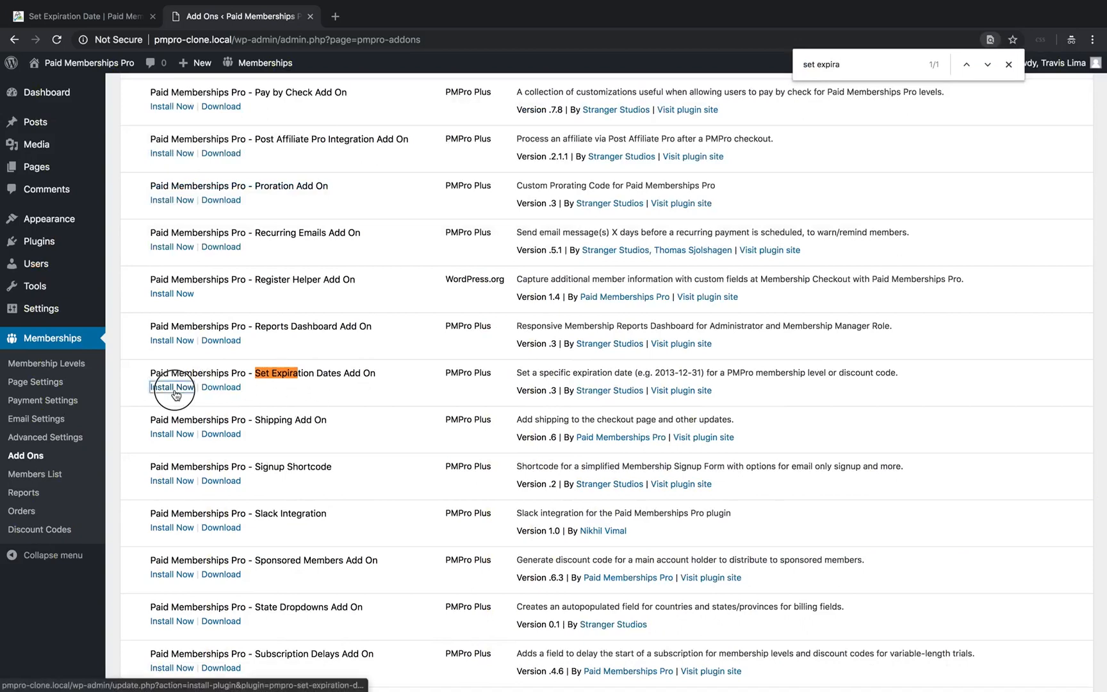
- Install the Set Expiration Dates Add On, then activate the plugin
{"action": "left_click", "coordinate": [172, 387]}
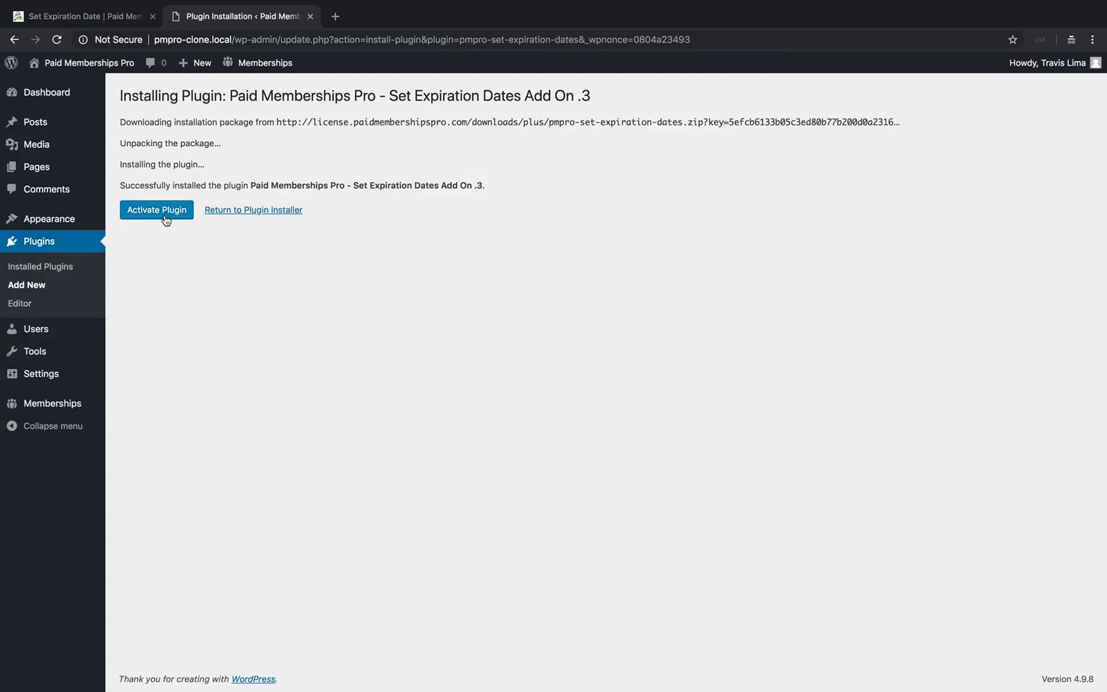
{"action": "left_click", "coordinate": [157, 210]}
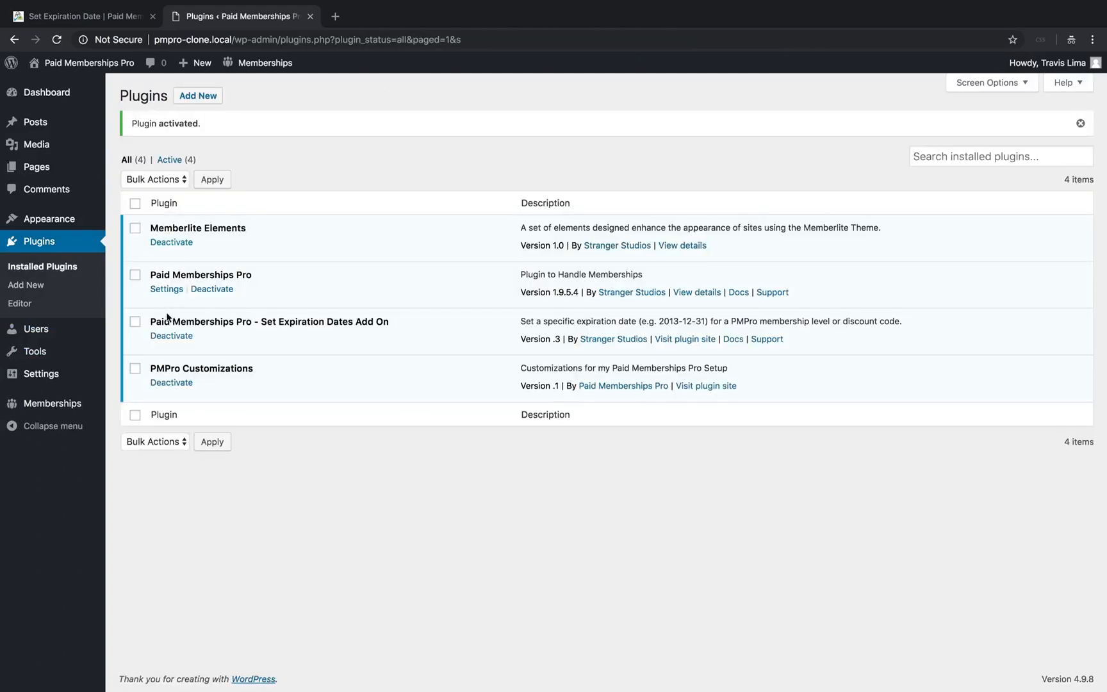
{"action": "mouse_move", "coordinate": [406, 309]}
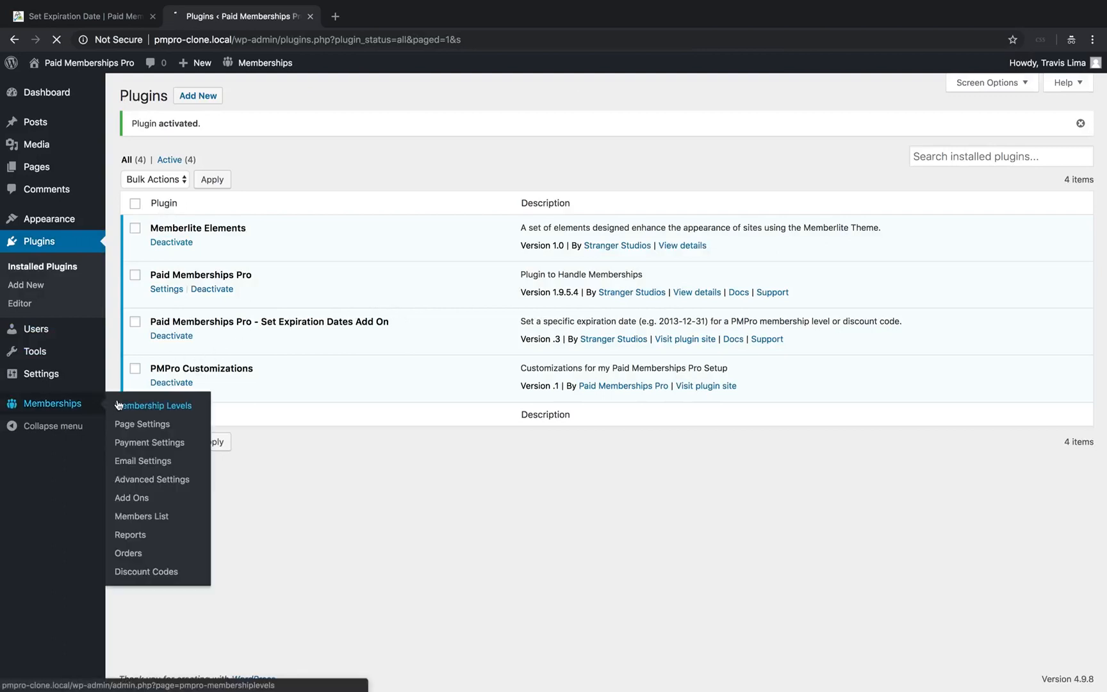
- Edit the Bronze level, enable Membership Expiration and set the unit to Year(s)
{"action": "left_click", "coordinate": [157, 406]}
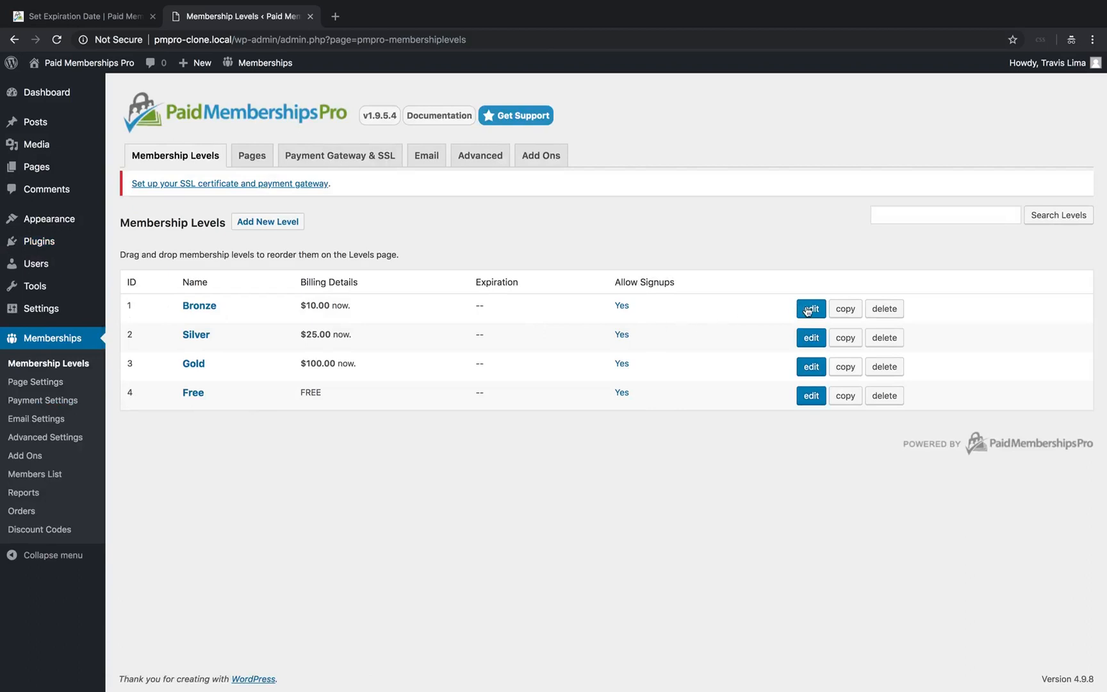
{"action": "left_click", "coordinate": [811, 309]}
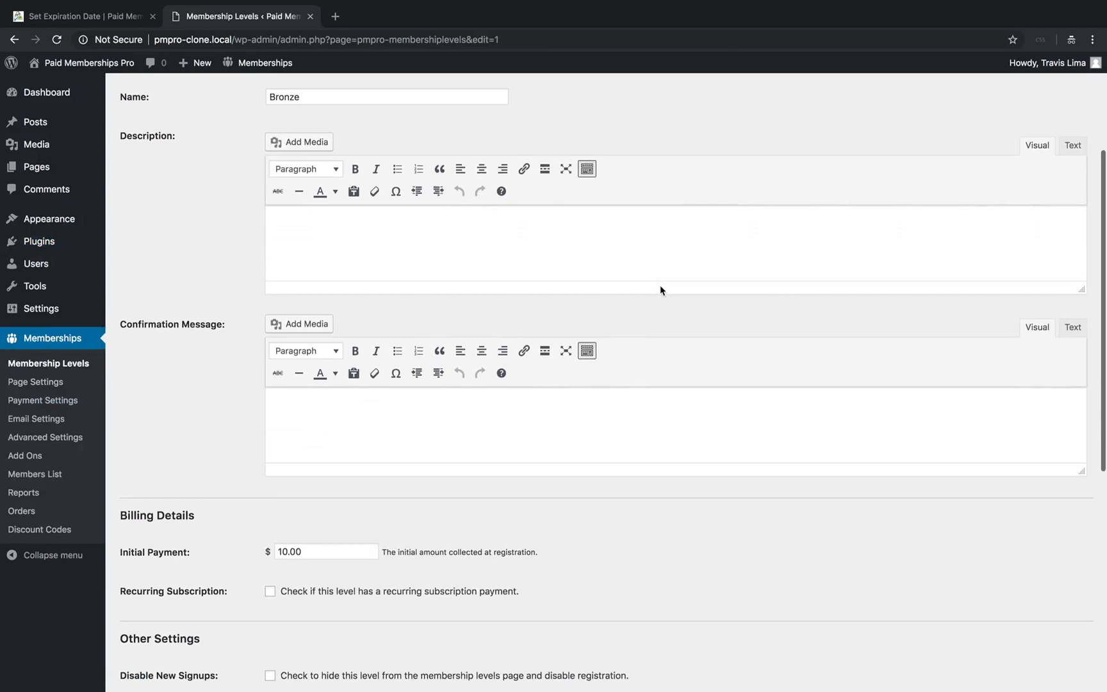
{"action": "scroll", "scroll_direction": "down", "scroll_amount": 3}
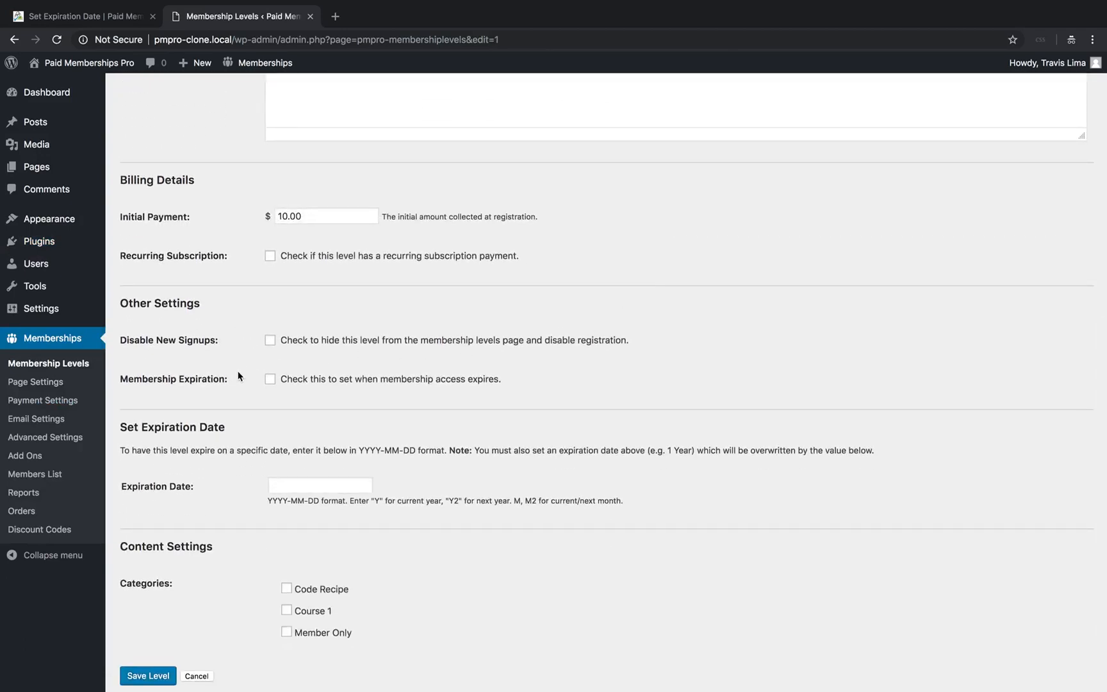
{"action": "left_click", "coordinate": [270, 380]}
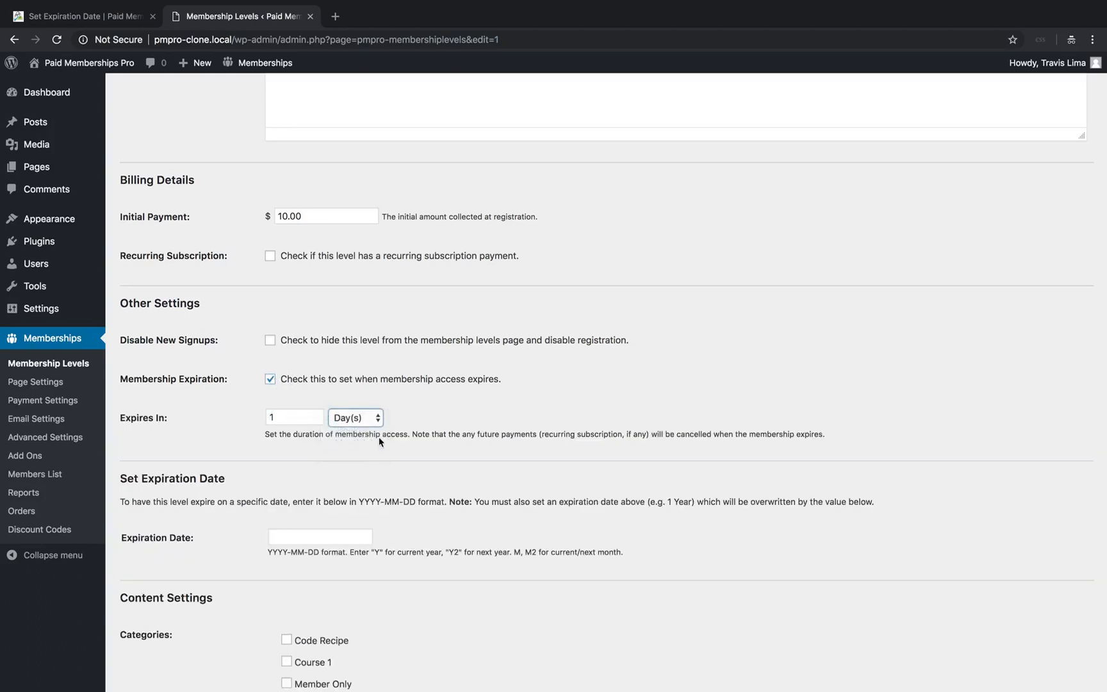
{"action": "left_click", "coordinate": [355, 418]}
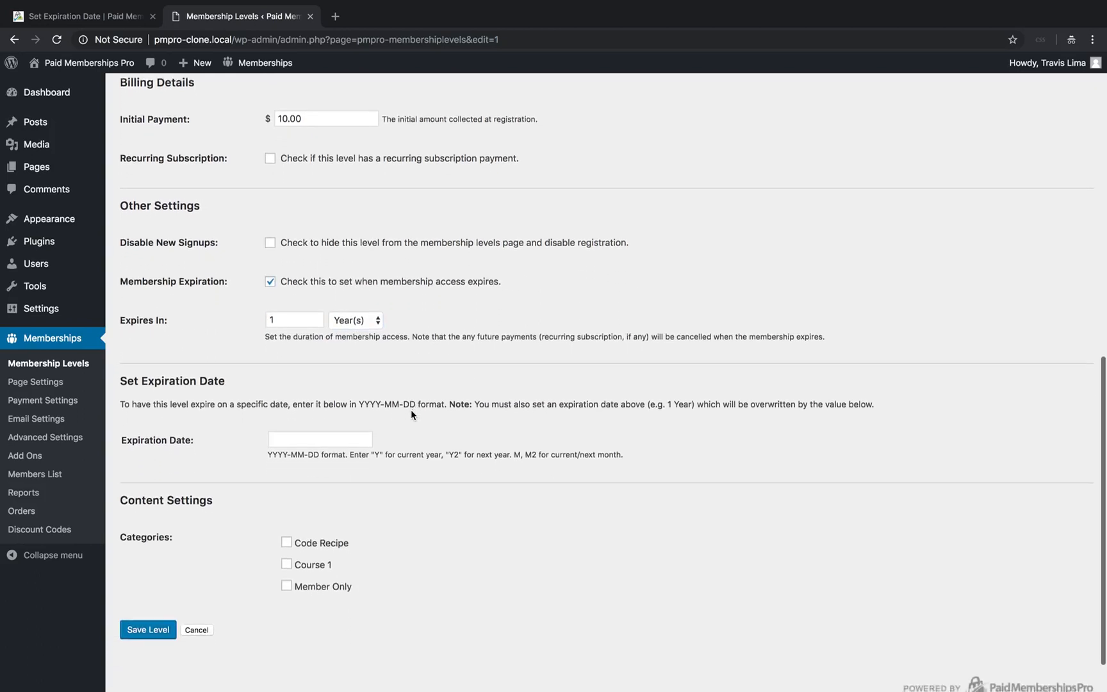
{"action": "scroll", "scroll_direction": "down", "scroll_amount": 3}
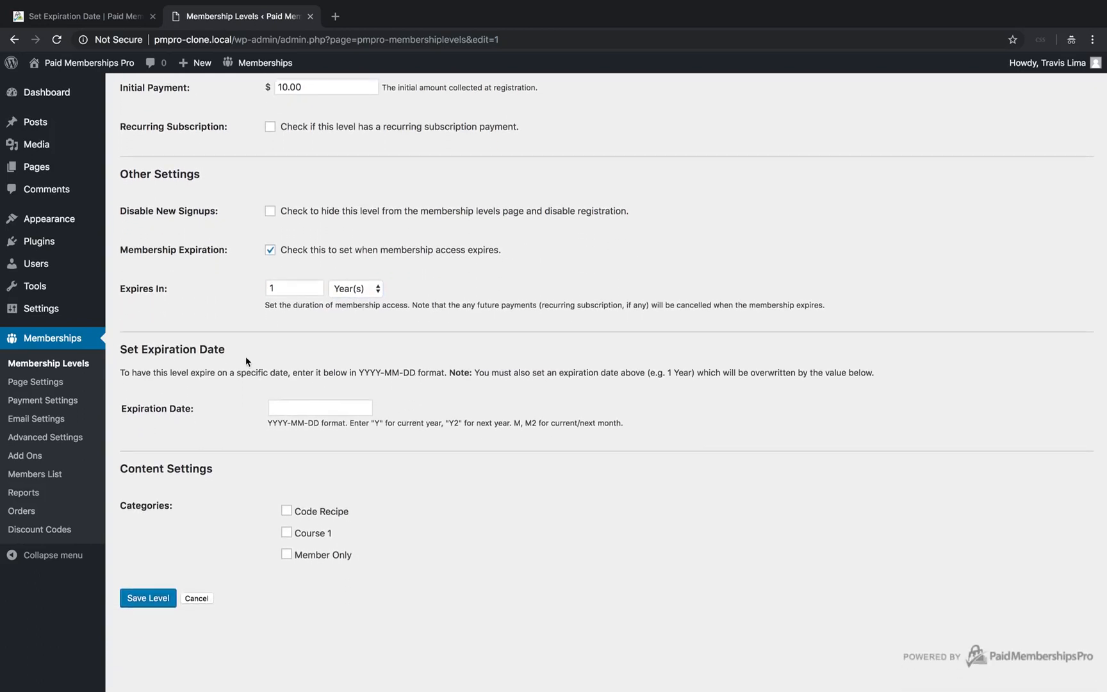
- Enter 2020-08-10 into the Bronze level's Expiration Date field
{"action": "left_click", "coordinate": [320, 408]}
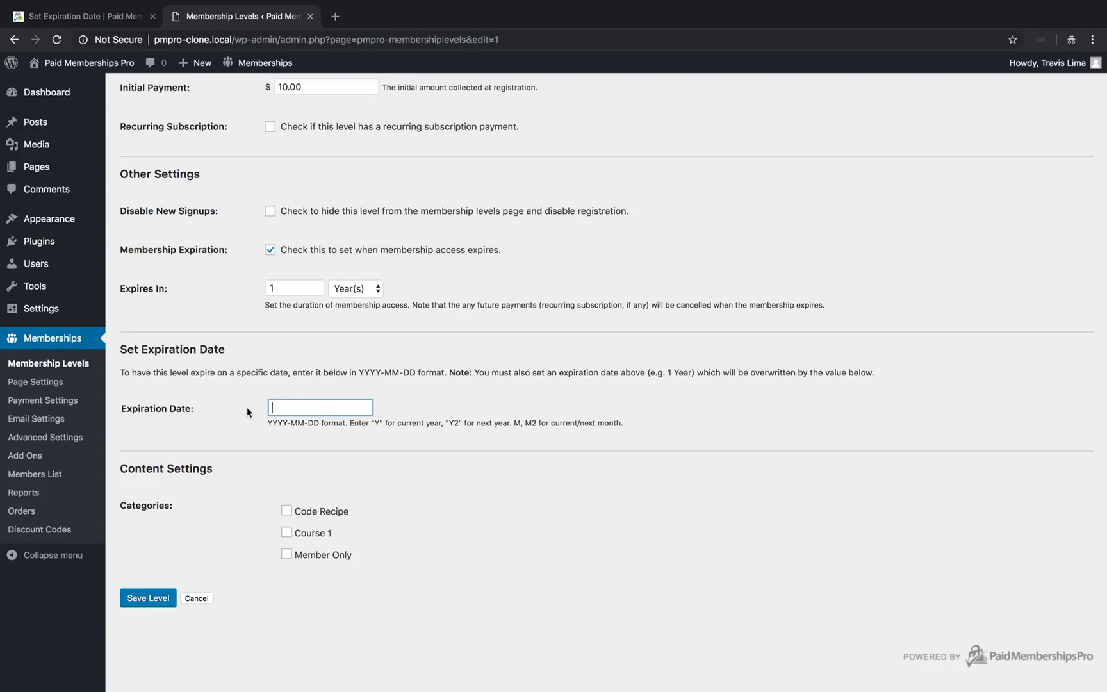
{"action": "type", "text": "2020-08-10"}
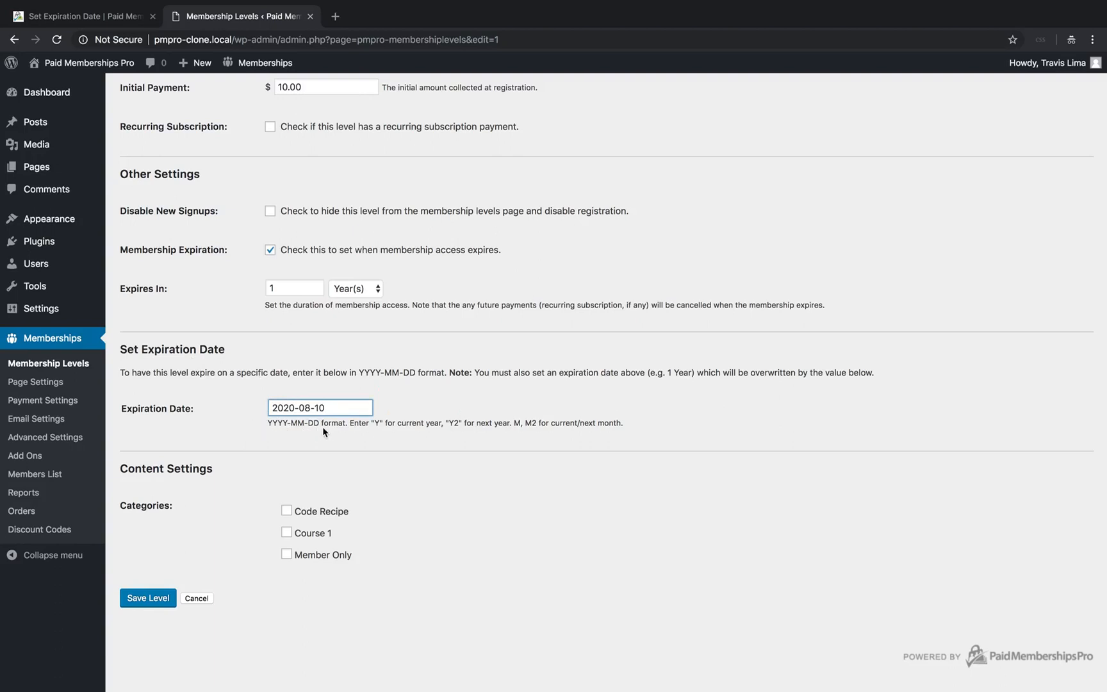
{"action": "mouse_move", "coordinate": [158, 615]}
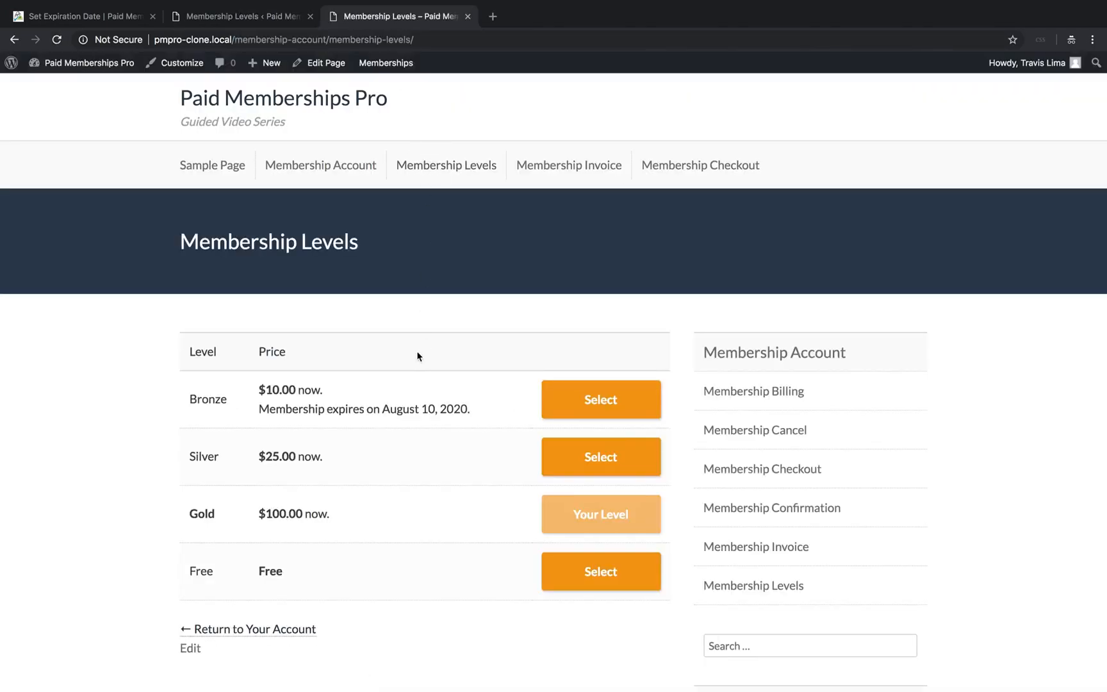
{"action": "mouse_move", "coordinate": [416, 421]}
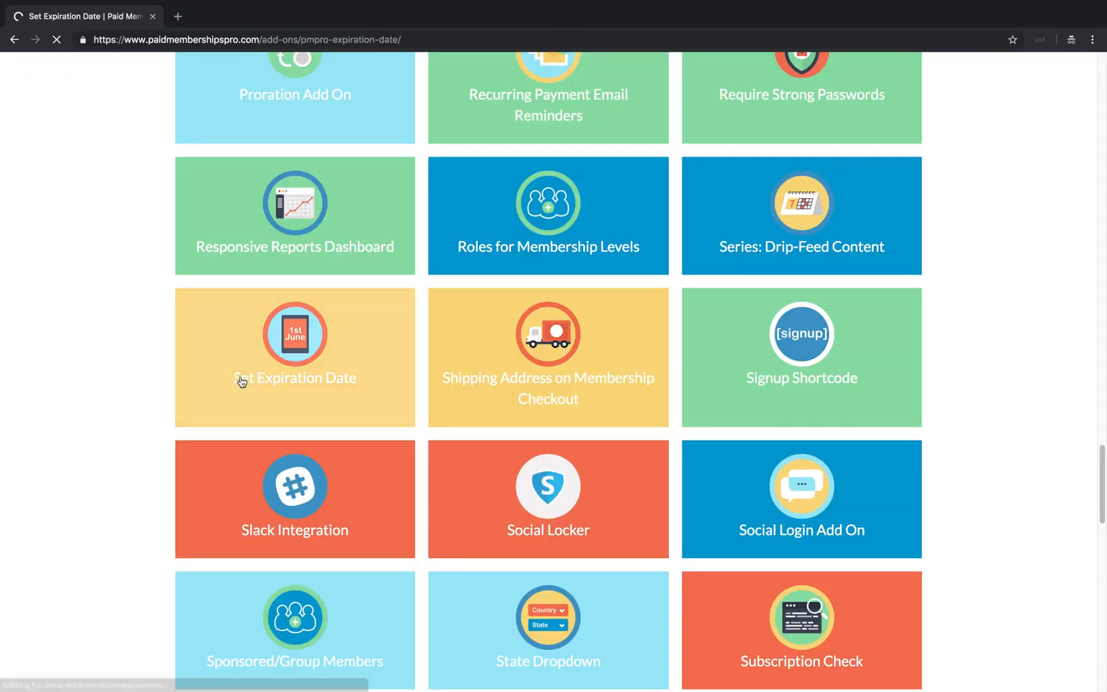
- Open the Set Expiration Date add-on page and highlight the Y-M2-01 next-month example
{"action": "left_click", "coordinate": [295, 358]}
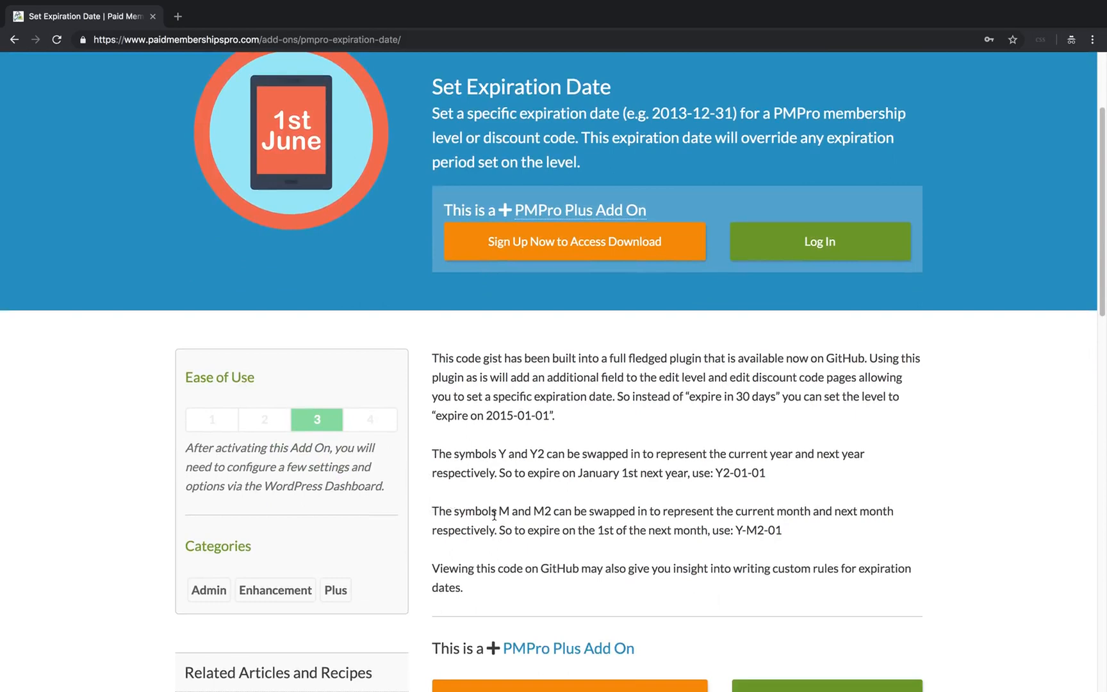
{"action": "mouse_move", "coordinate": [895, 520]}
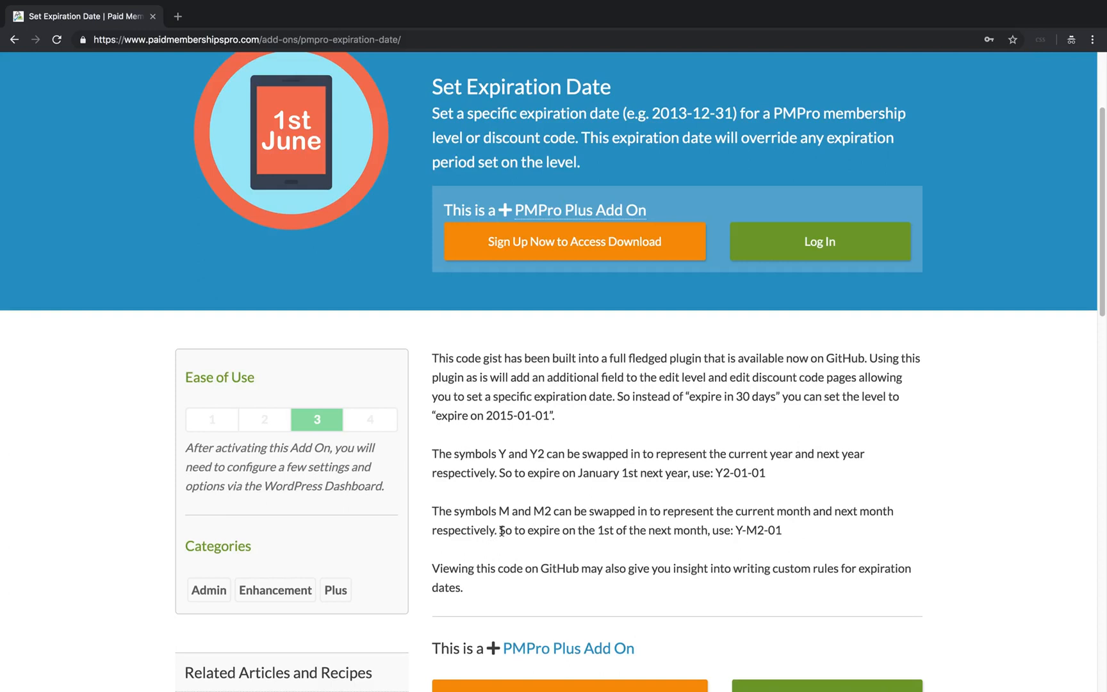
{"action": "left_click_drag", "start_coordinate": [498, 530], "coordinate": [782, 531]}
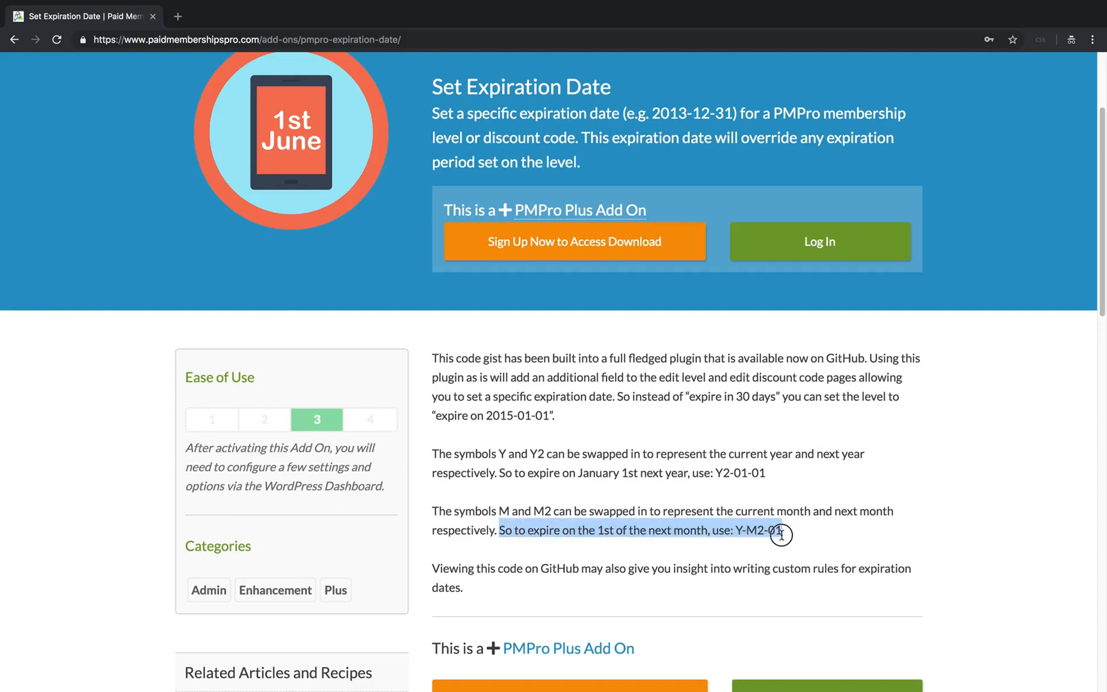
- Back in the admin, edit Bronze and save it with the Y-M2-01 expiration date
{"action": "left_click", "coordinate": [240, 15]}
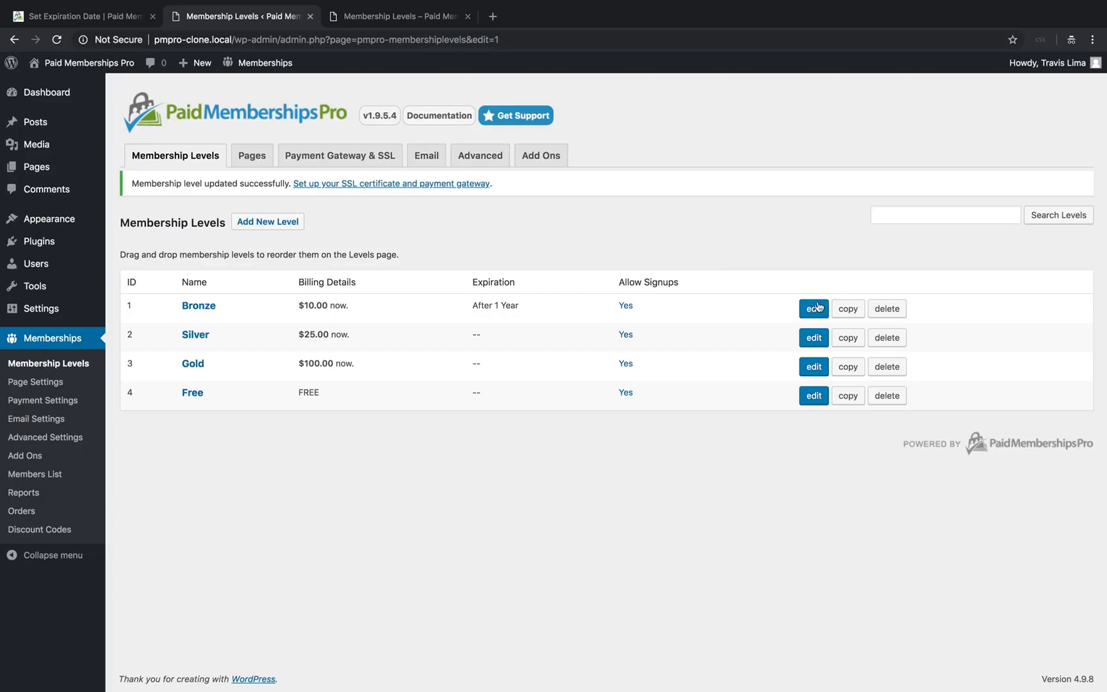
{"action": "left_click", "coordinate": [813, 309]}
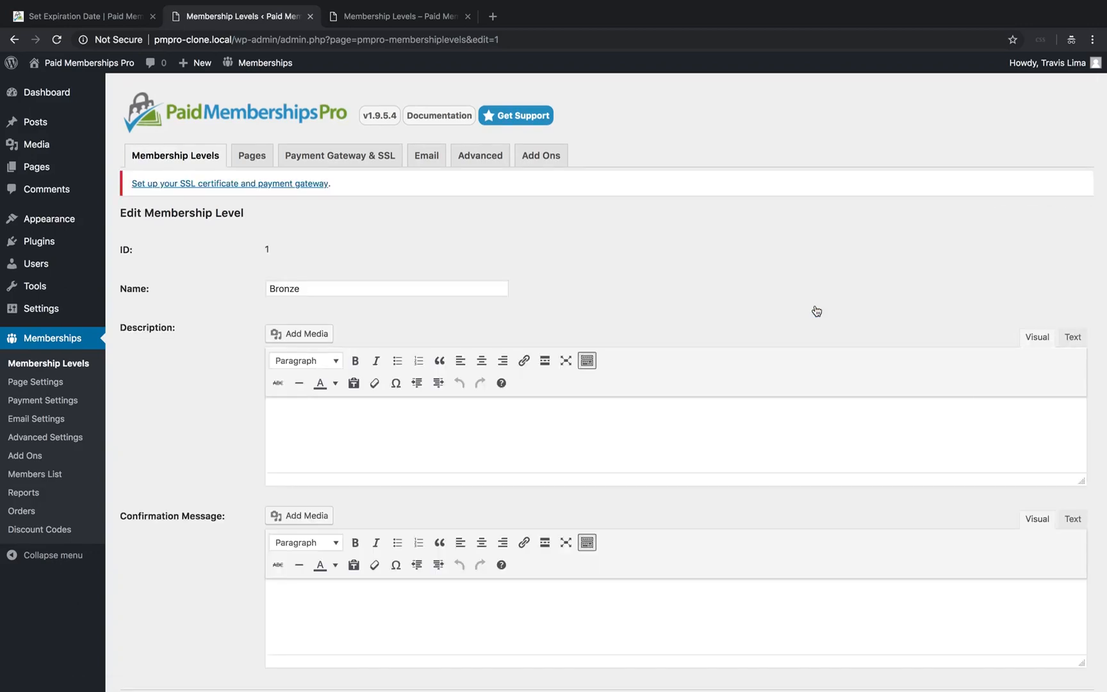
{"action": "scroll", "scroll_direction": "down", "scroll_amount": 3}
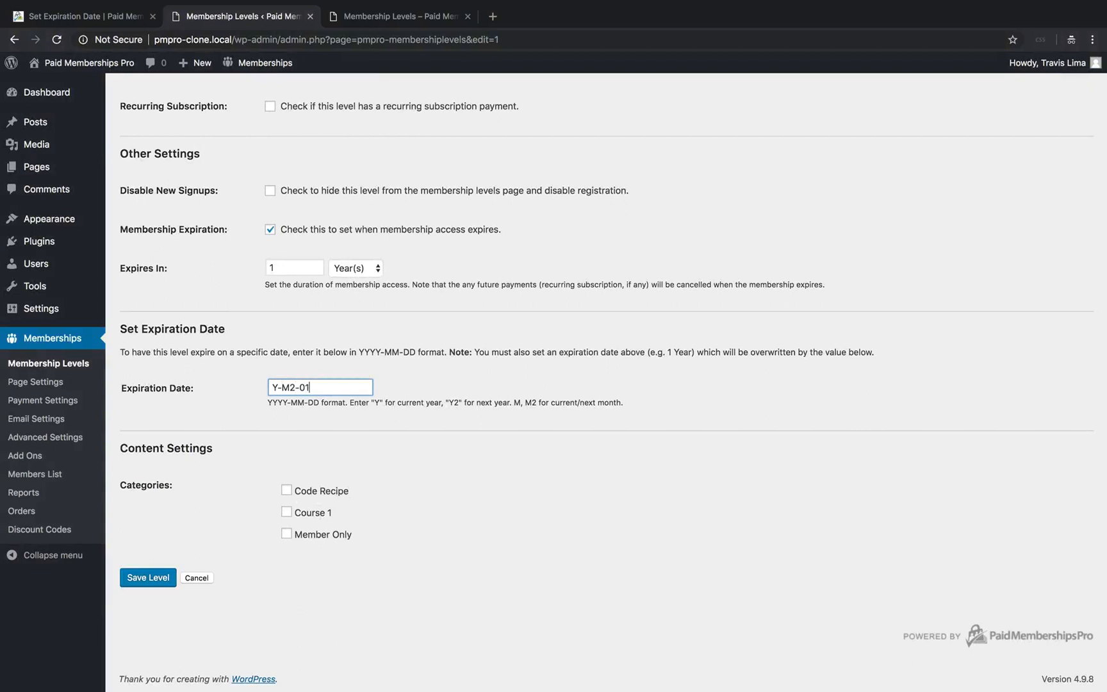
{"action": "left_click", "coordinate": [147, 577]}
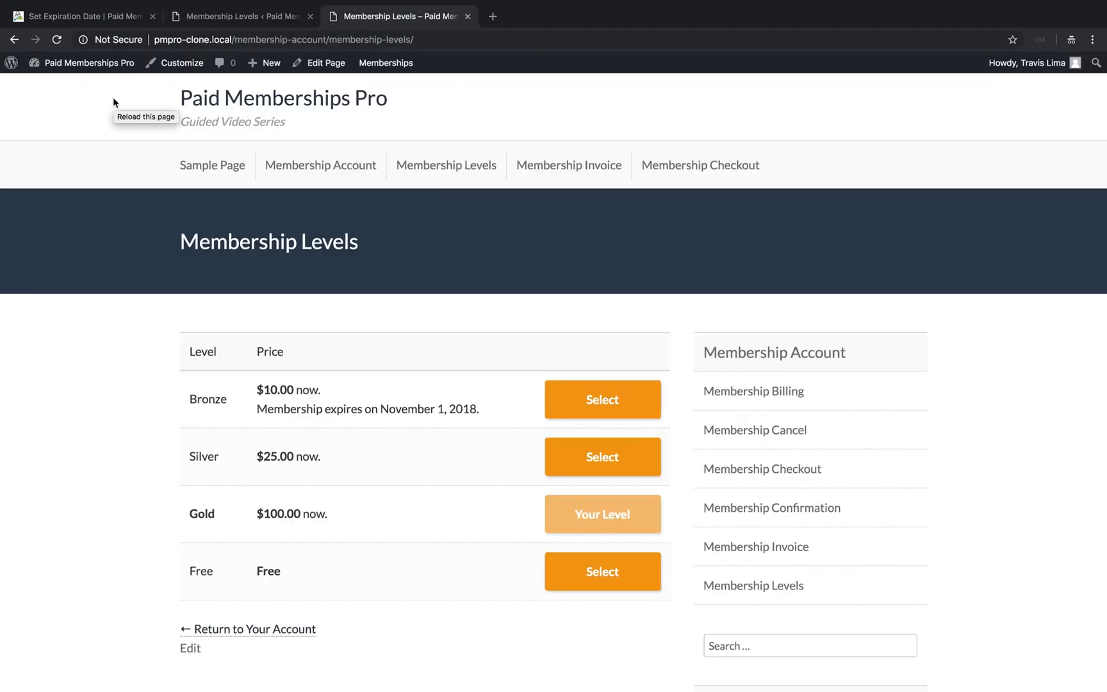
{"action": "mouse_move", "coordinate": [198, 434]}
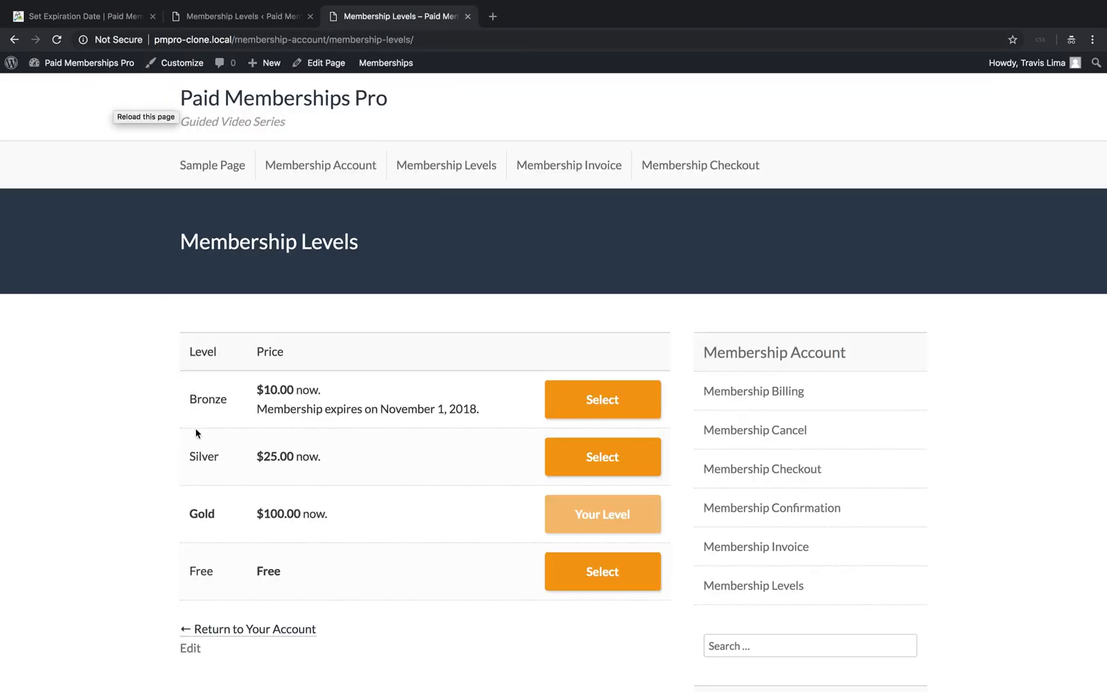
{"action": "mouse_move", "coordinate": [382, 430]}
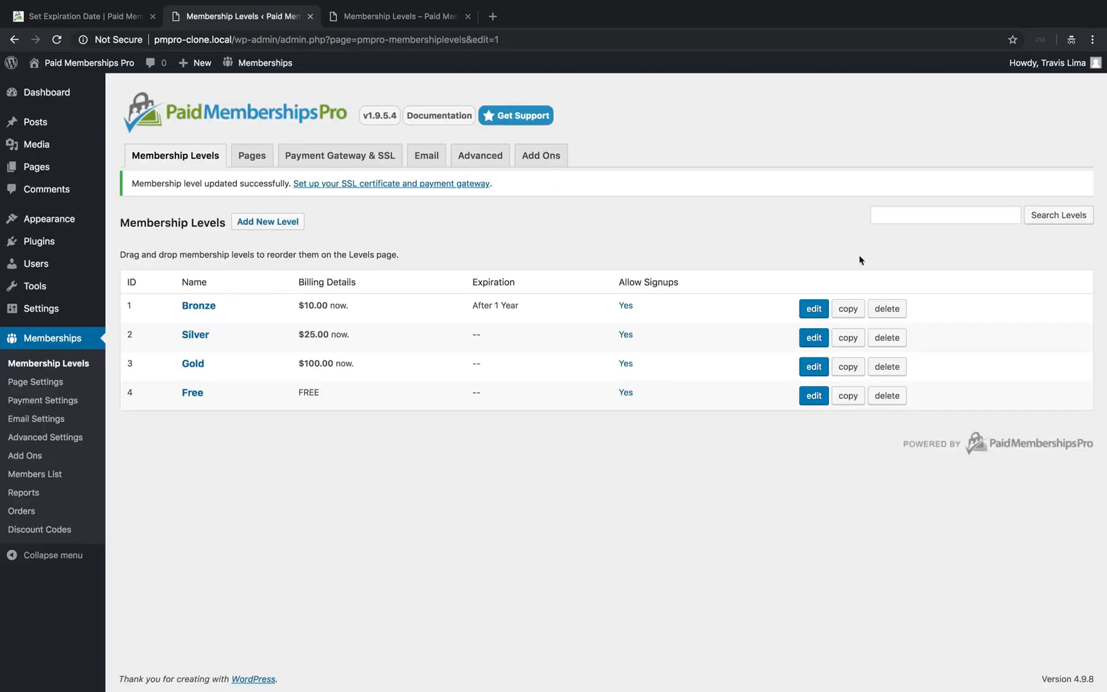
- Re-edit Bronze, change its Expiration Date to Y2-01-01, and save the level
{"action": "left_click", "coordinate": [813, 309]}
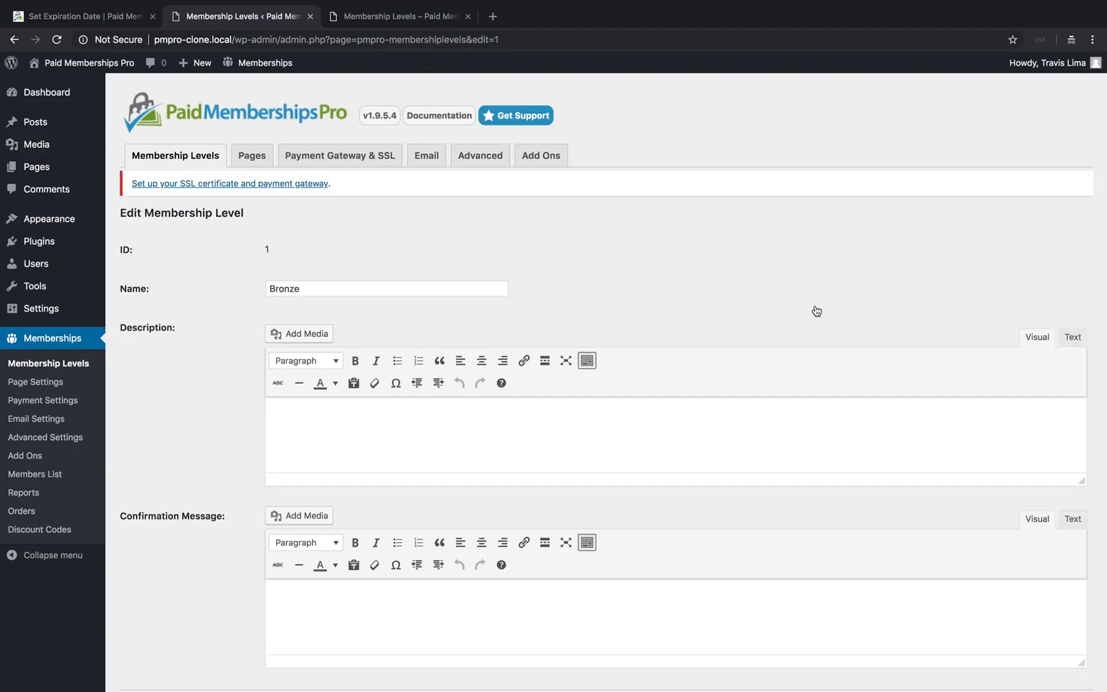
{"action": "scroll", "scroll_direction": "down", "scroll_amount": 3}
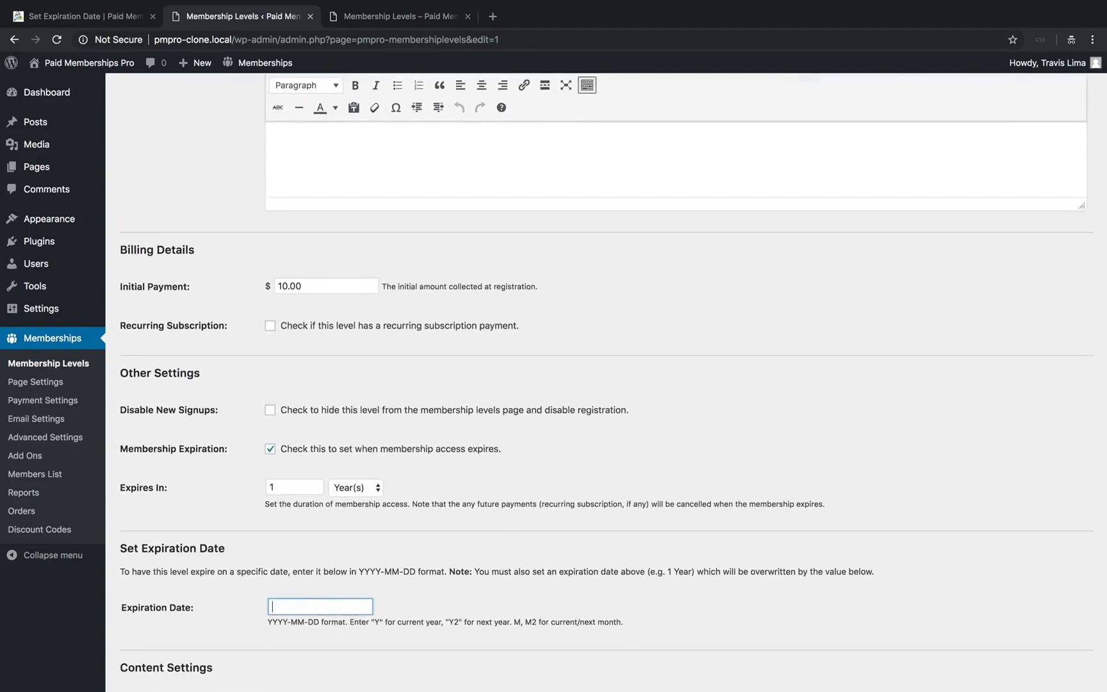
{"action": "type", "text": "Y2-01"}
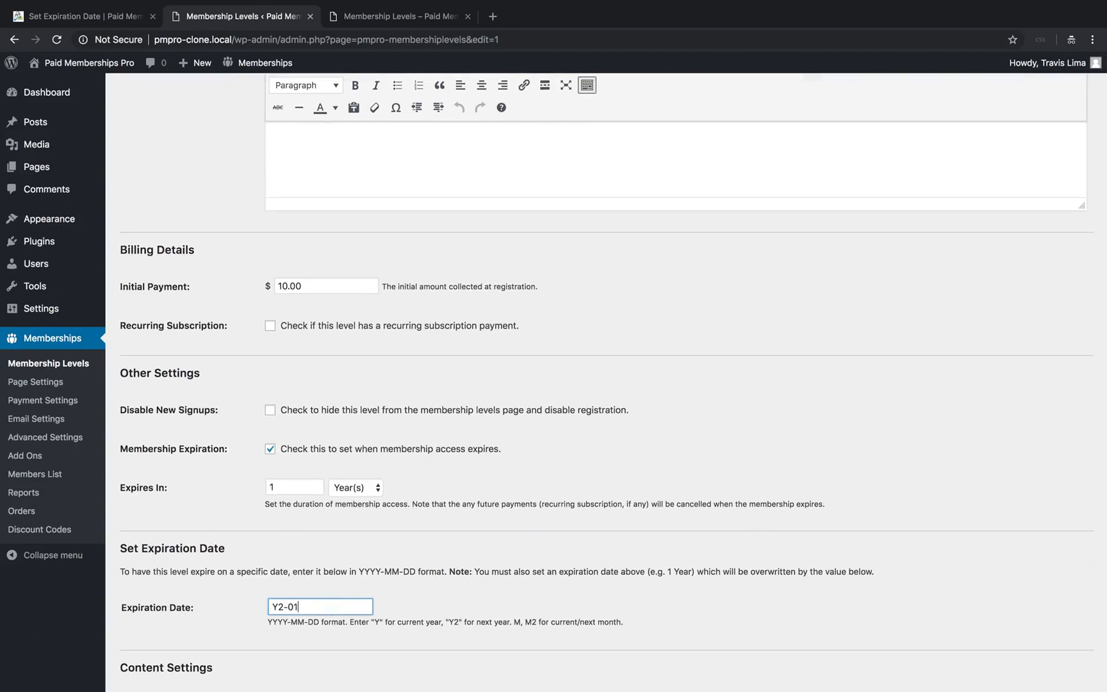
{"action": "type", "text": "-01"}
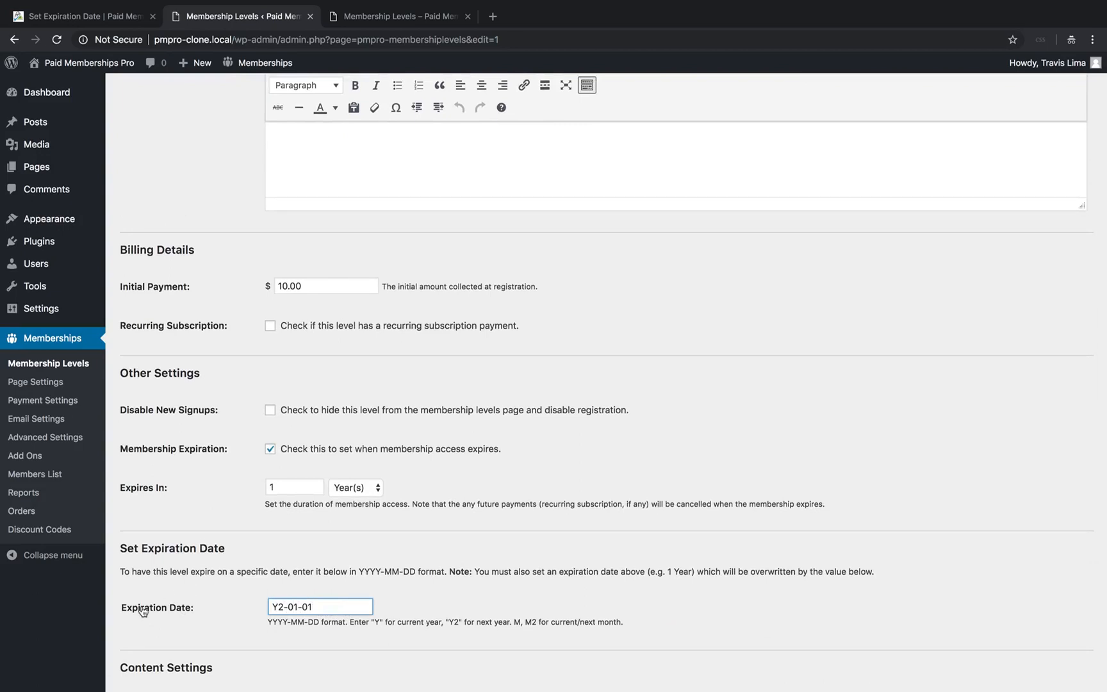
{"action": "scroll", "scroll_direction": "down", "scroll_amount": 3}
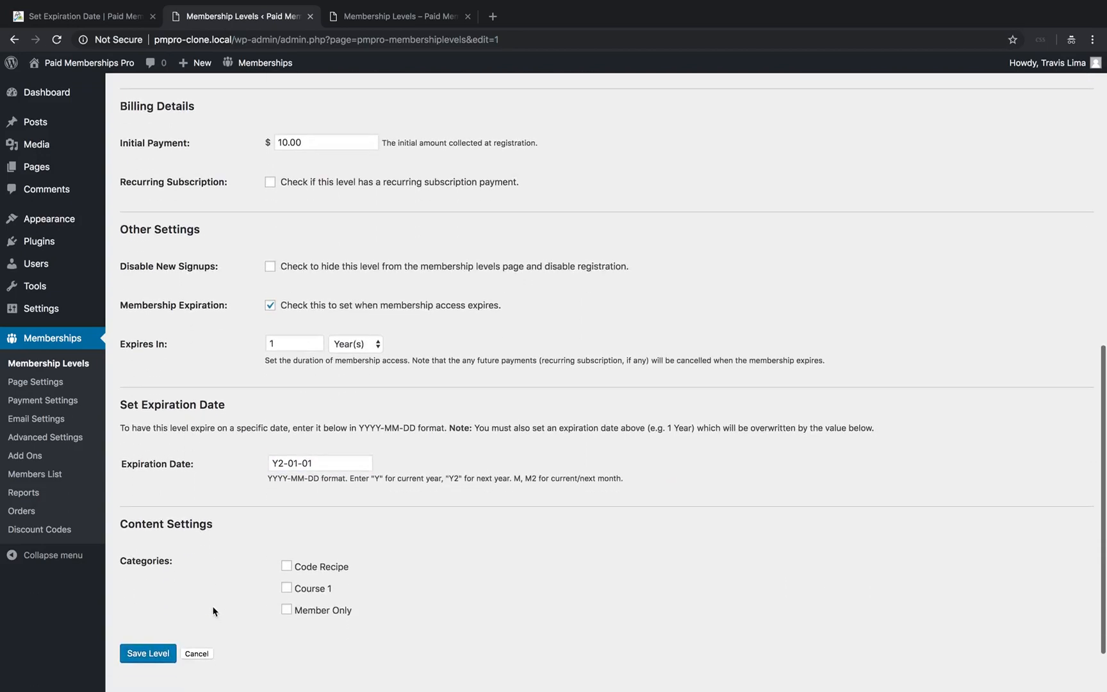
{"action": "left_click", "coordinate": [147, 653]}
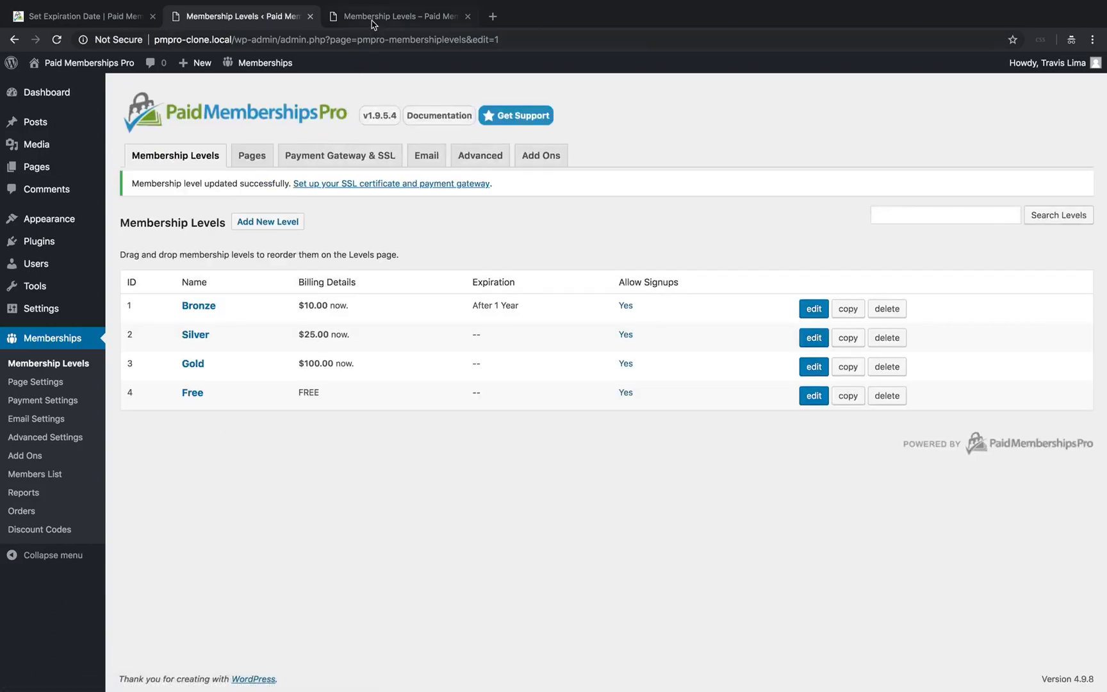
- Switch to the public Membership Levels tab to see Bronze expiring January 1, 2019
{"action": "left_click", "coordinate": [398, 15]}
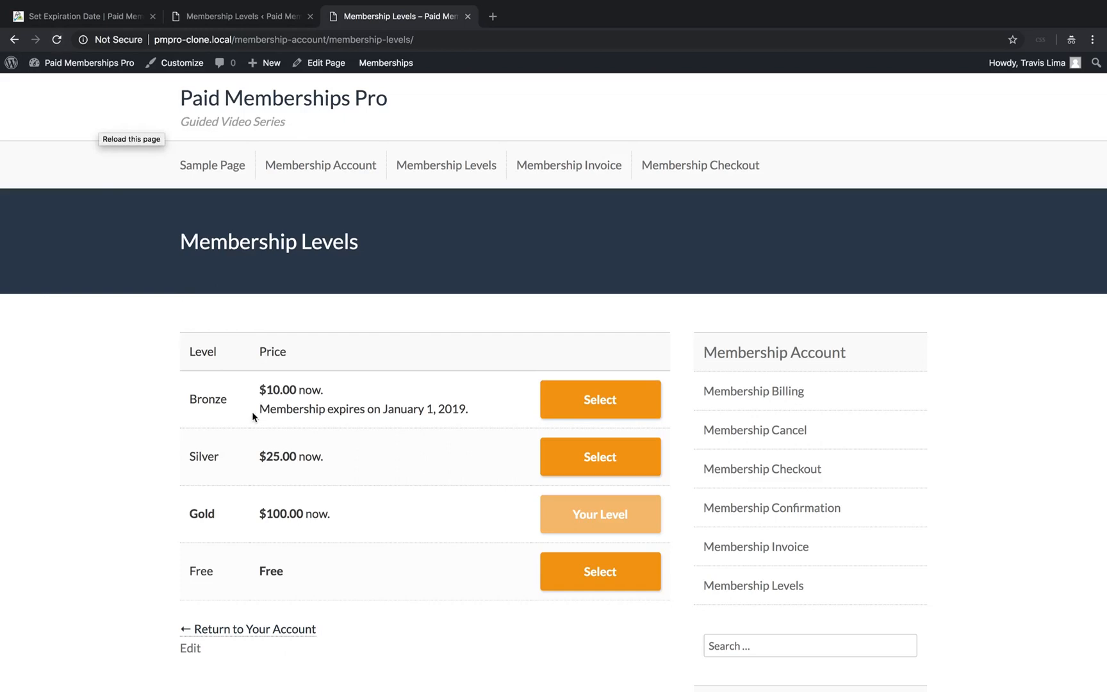
{"action": "mouse_move", "coordinate": [446, 426]}
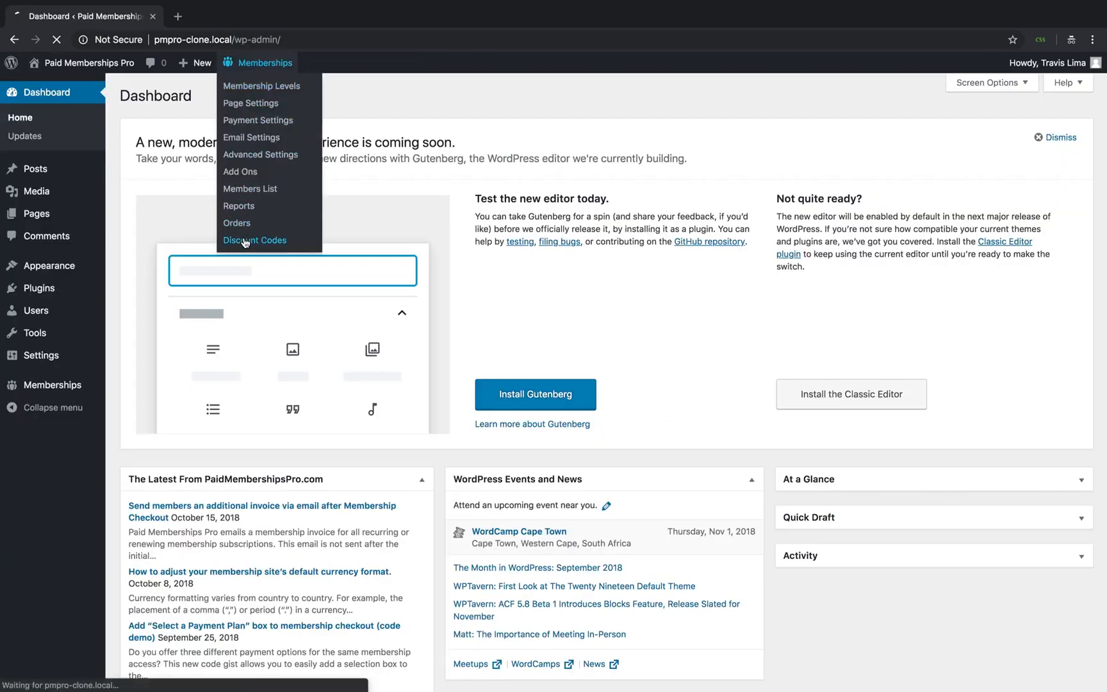
- Add a new discount code for Bronze and type 2020-01 into its Expiration Date field
{"action": "left_click", "coordinate": [254, 240]}
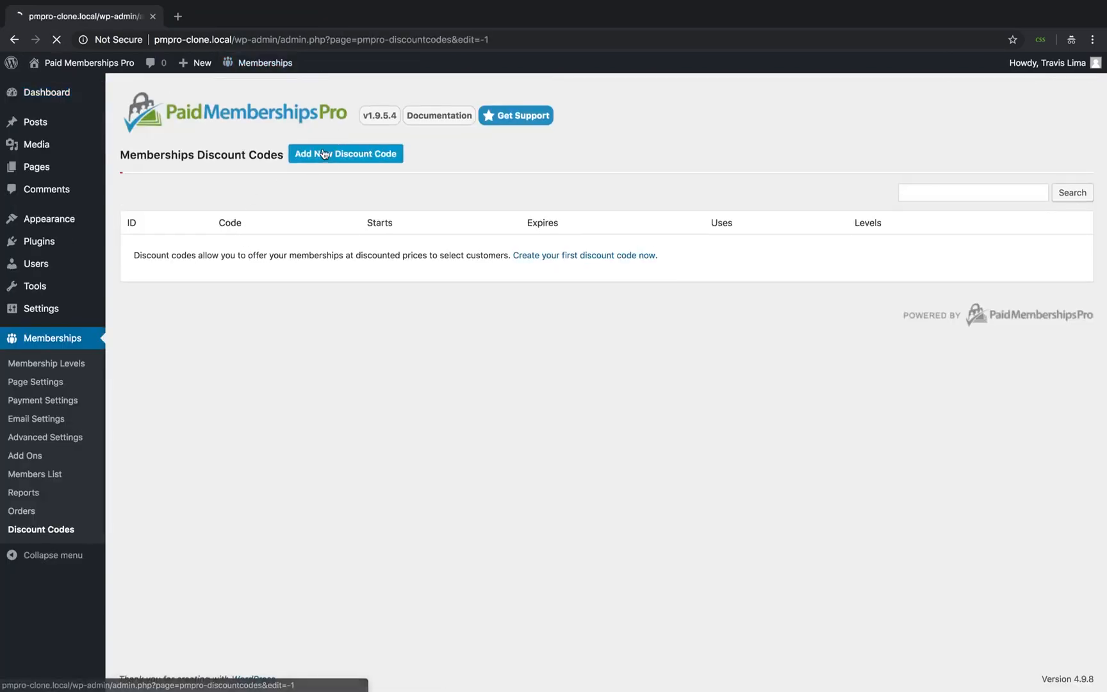
{"action": "left_click", "coordinate": [346, 153]}
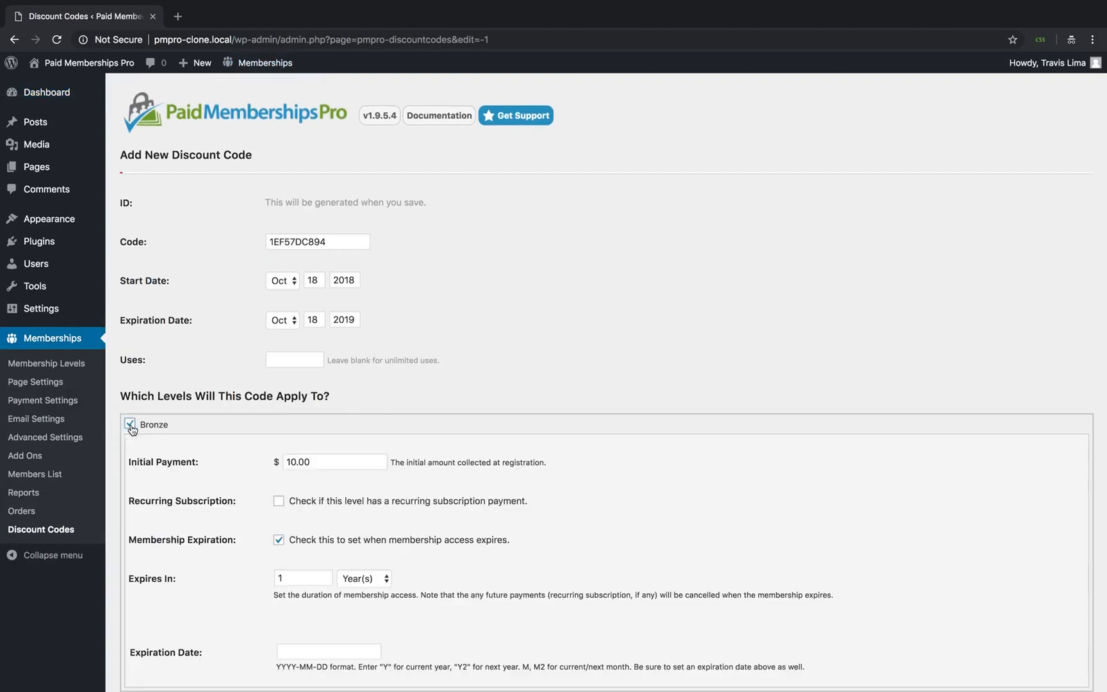
{"action": "scroll", "scroll_direction": "down", "scroll_amount": 3}
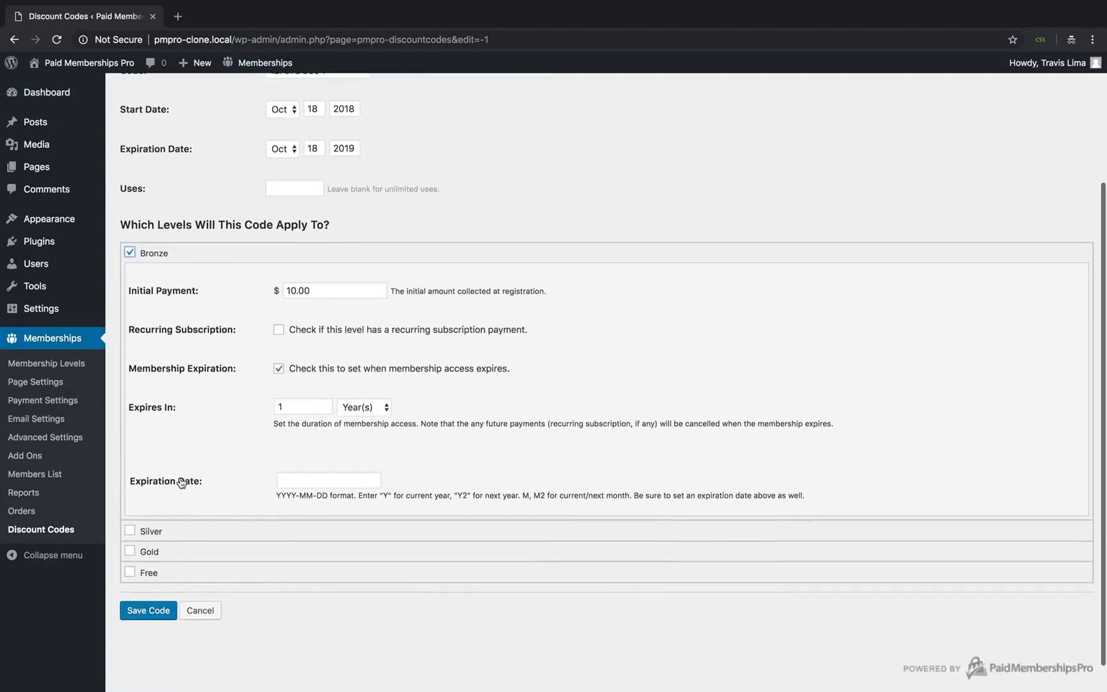
{"action": "type", "text": "2020"}
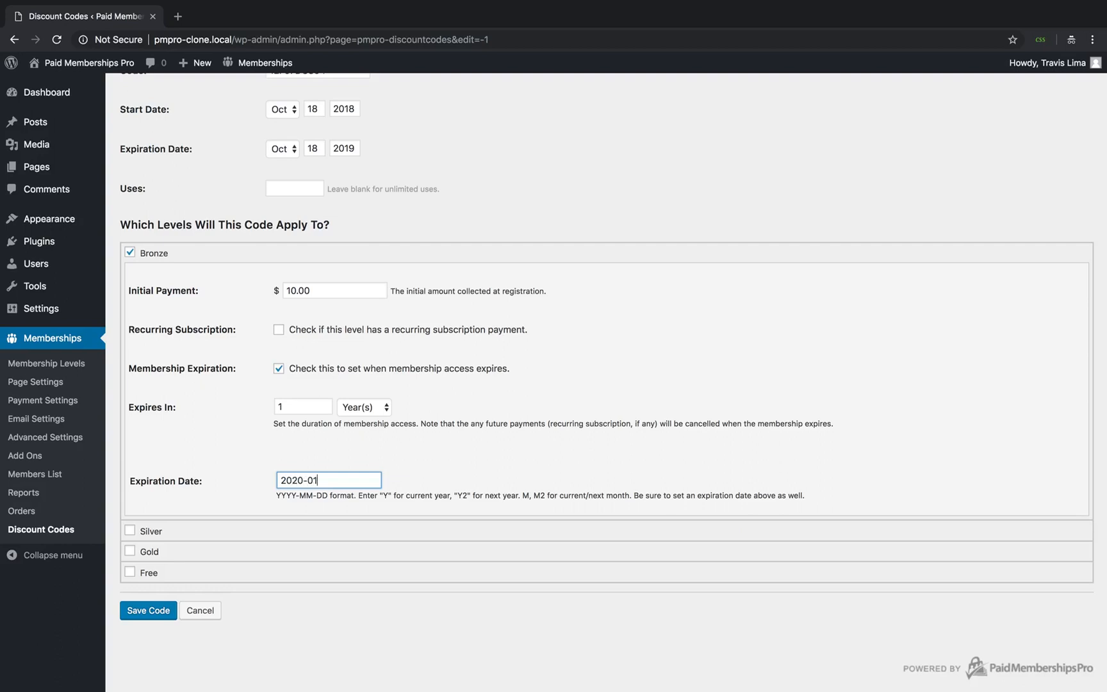
{"action": "type", "text": "-01"}
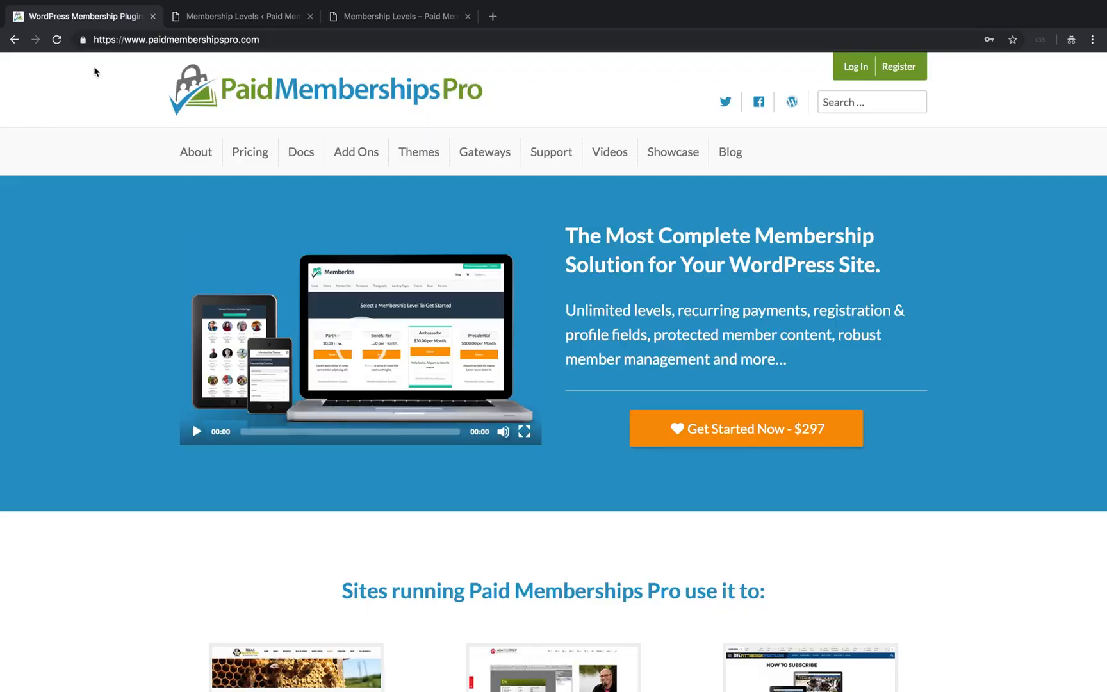
- Select Support in the paidmembershipspro.com top navigation
{"action": "left_click", "coordinate": [551, 152]}
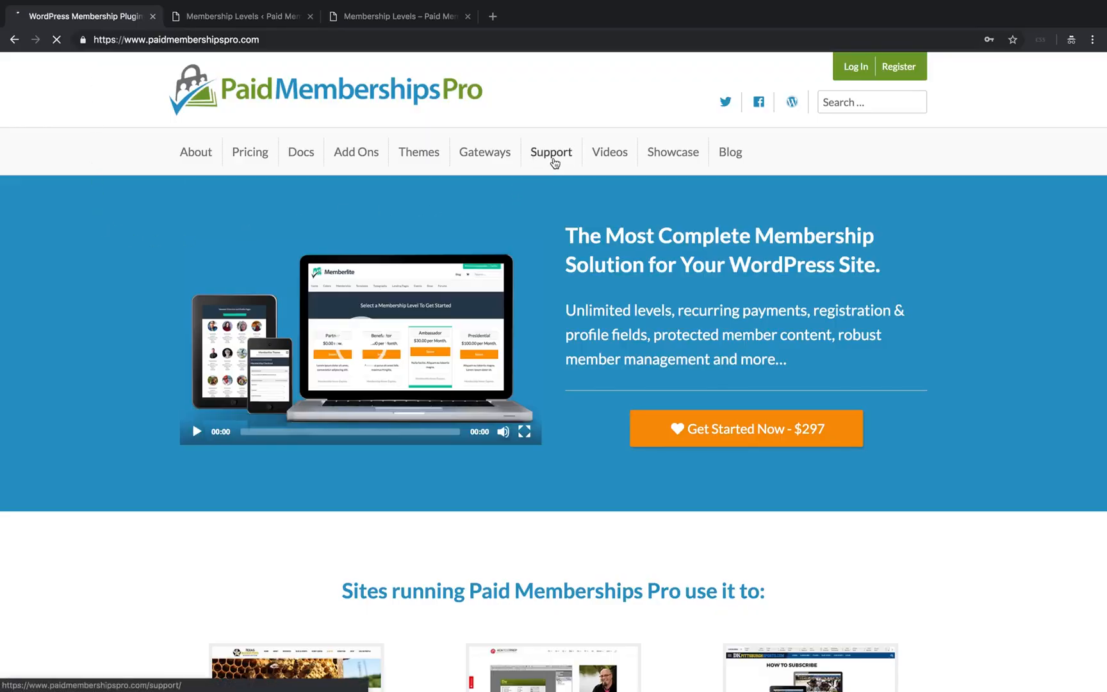
{"action": "left_click", "coordinate": [551, 152]}
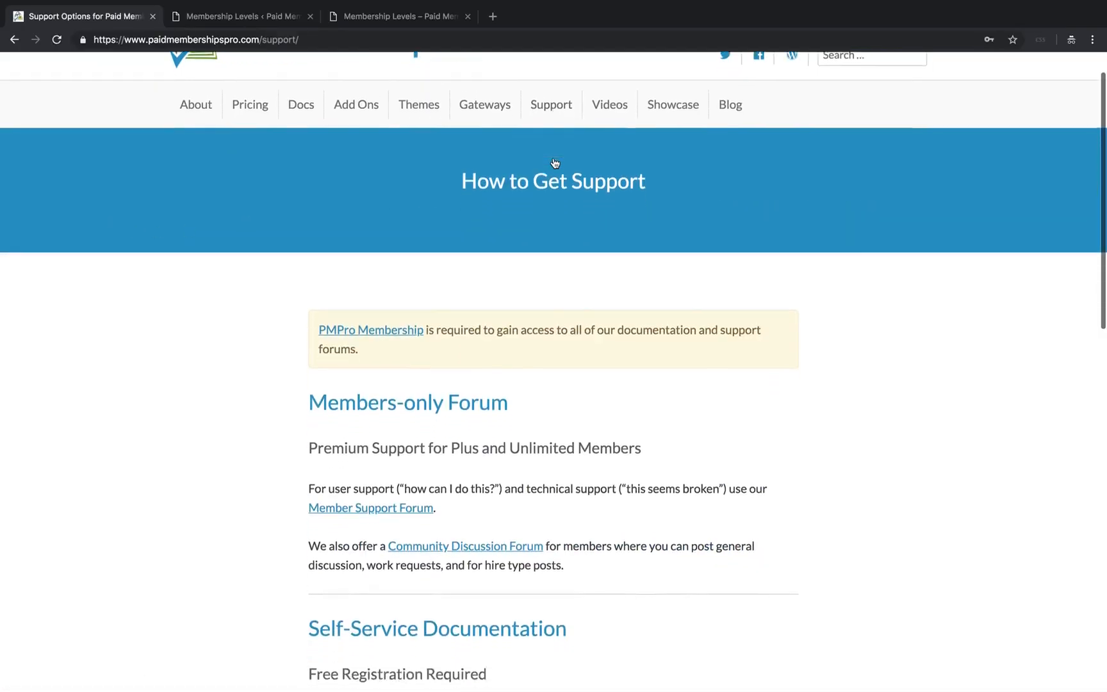